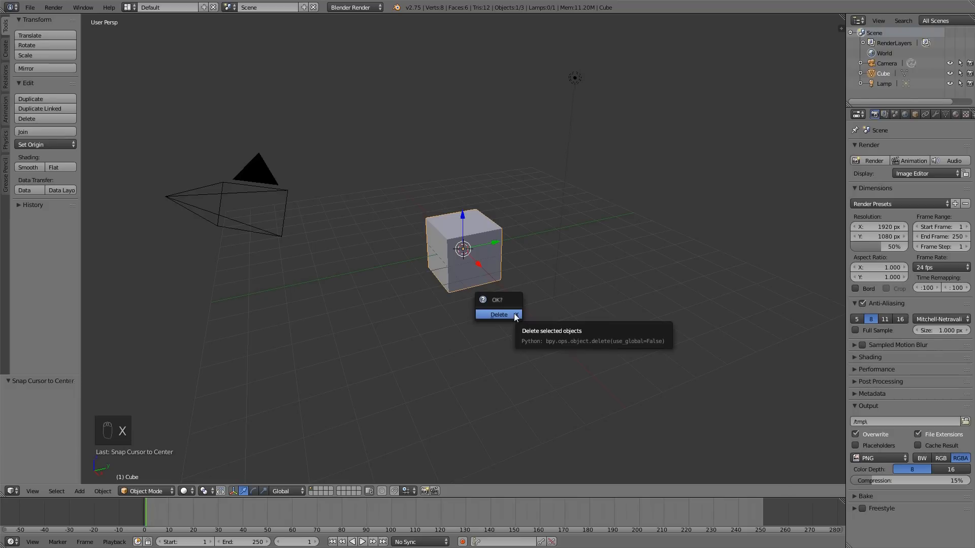
Delete the default cube and add a mesh plane at the scene centre.
click(498, 314)
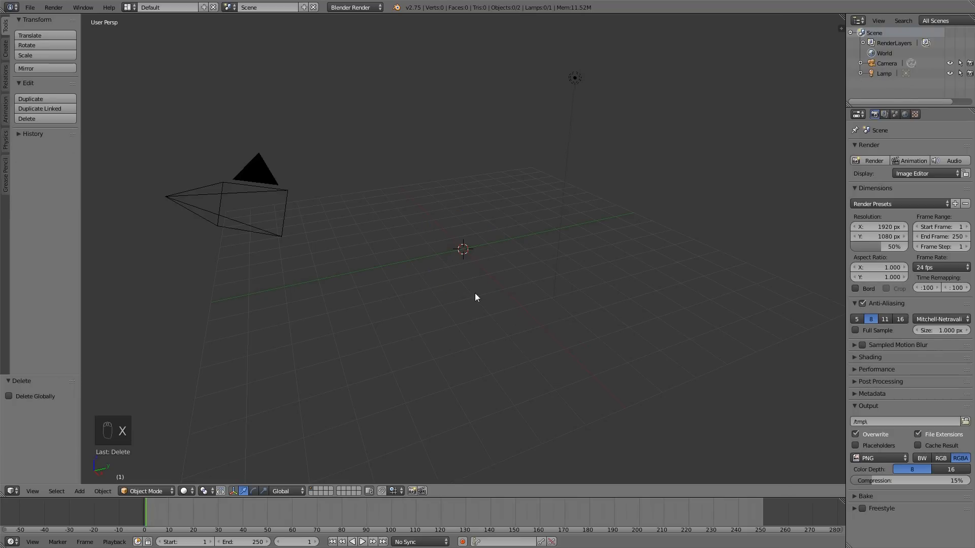
key(shift+a)
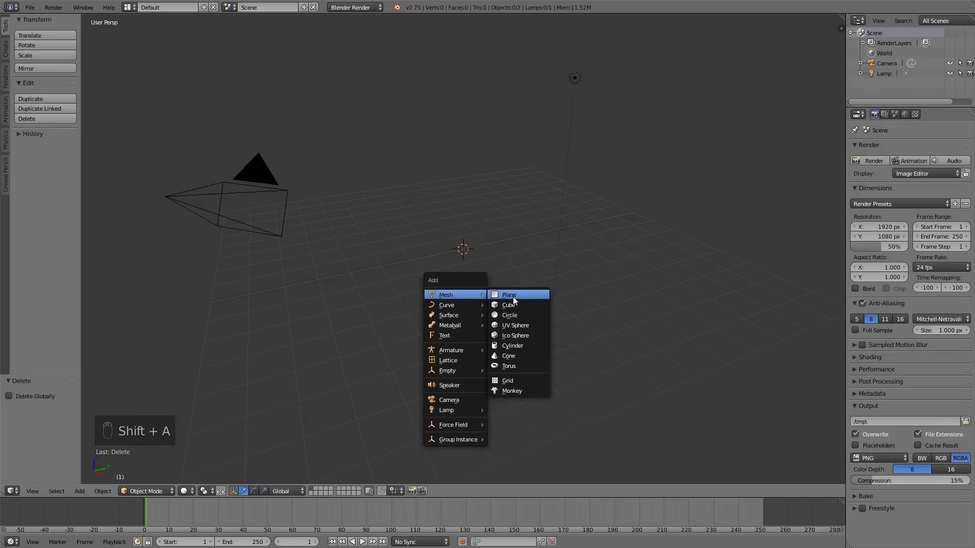
click(509, 295)
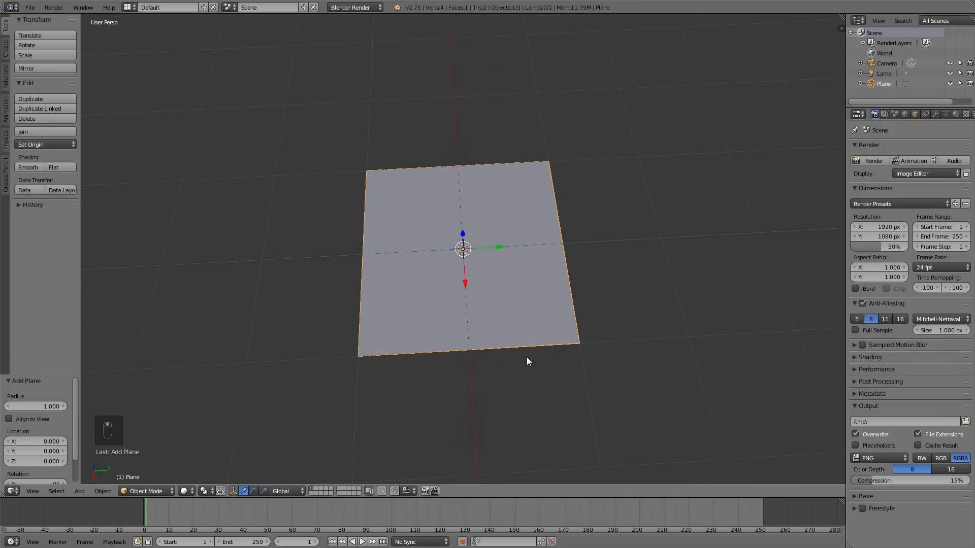
Unwrap the plane's UVs in Edit Mode and show its empty Material properties.
key(Tab)
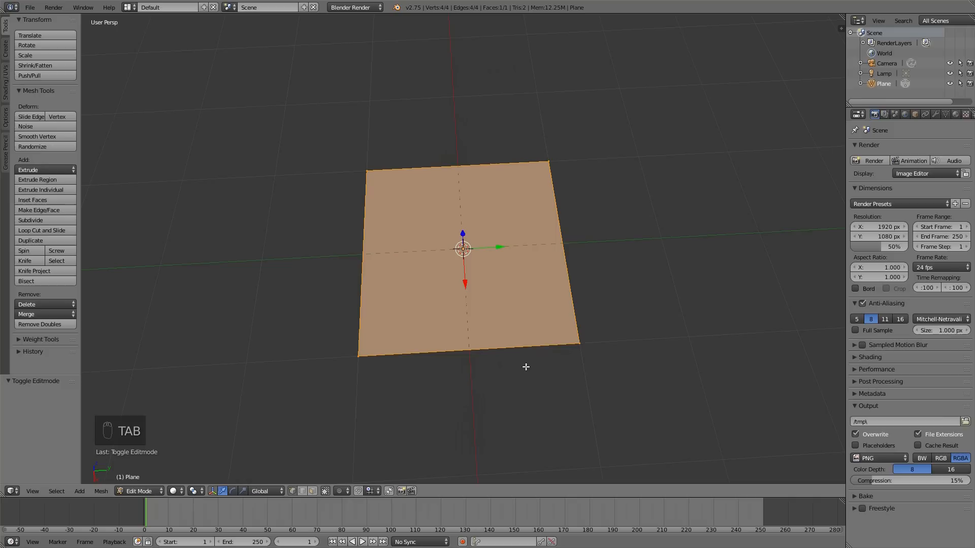
mouse_move(528, 371)
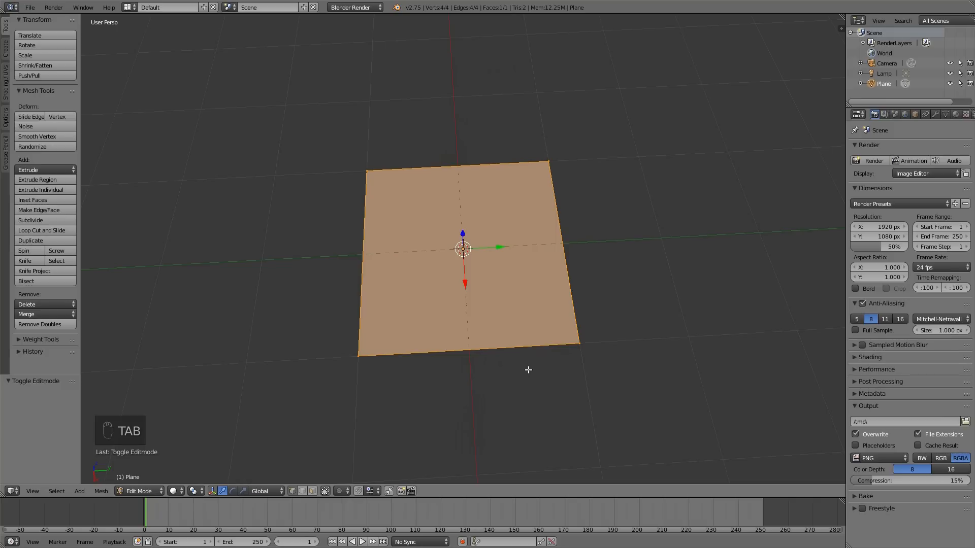
key(Tab)
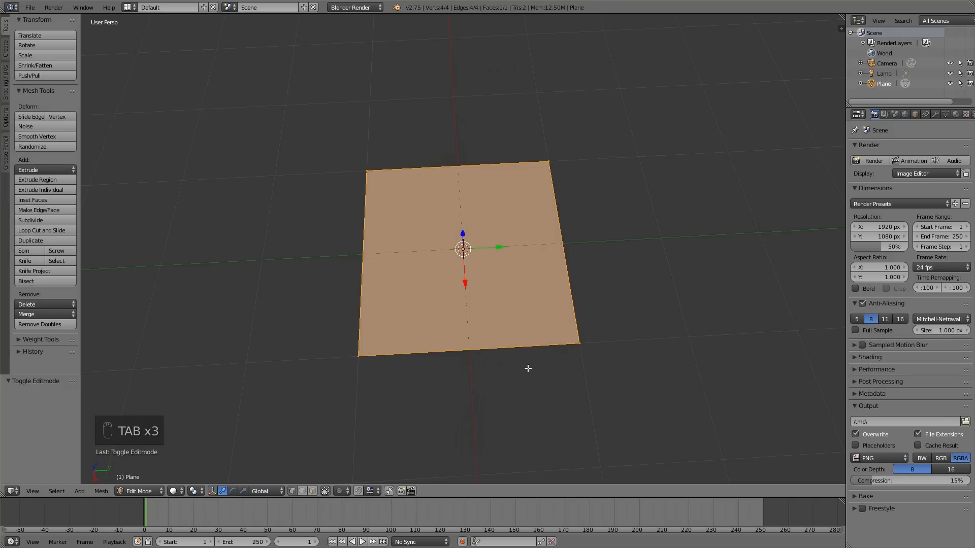
key(u)
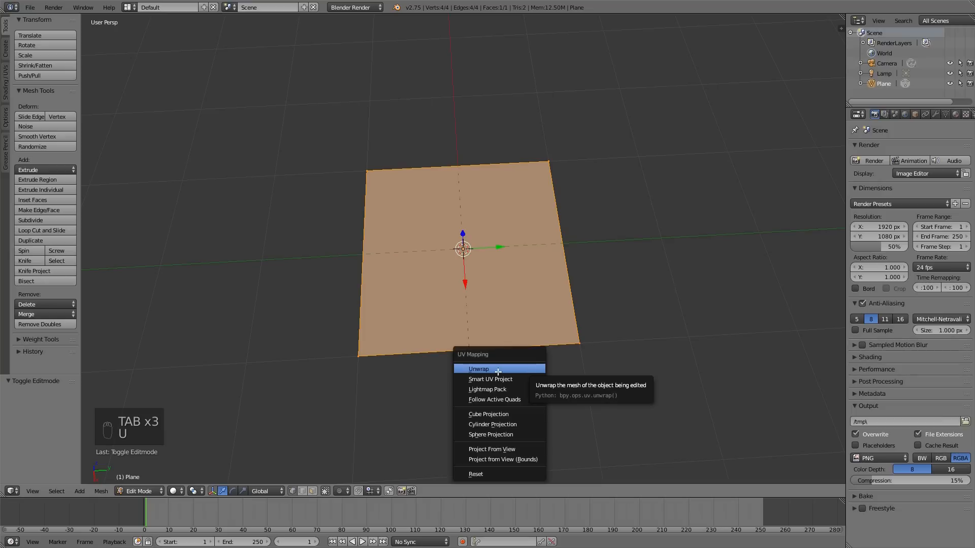
click(479, 368)
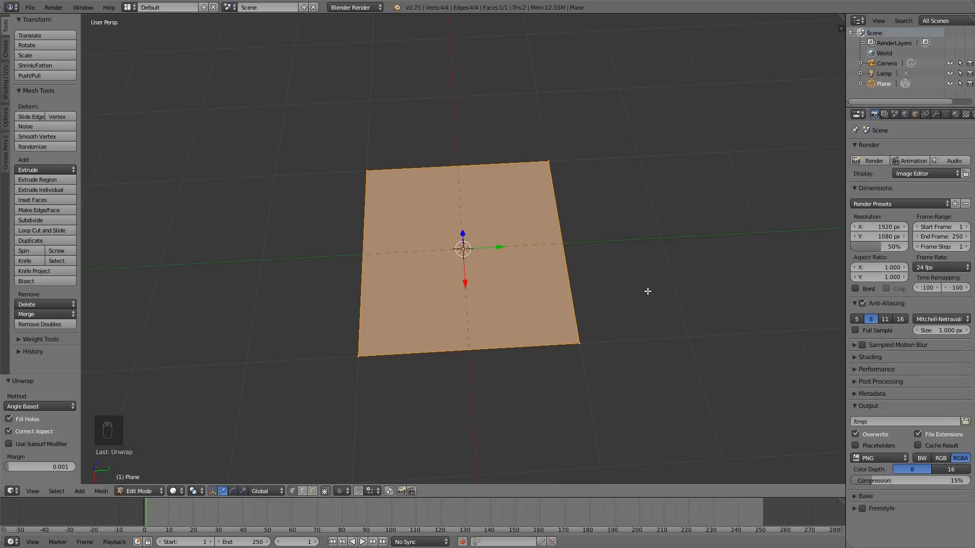
click(953, 113)
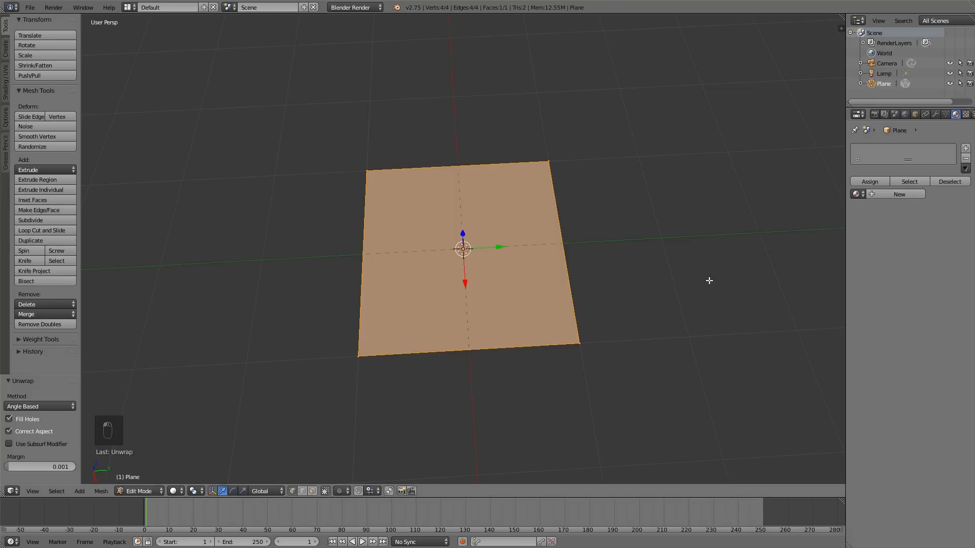
Back in Object Mode, add a material with an image texture from rocks_texture.png.
key(Tab)
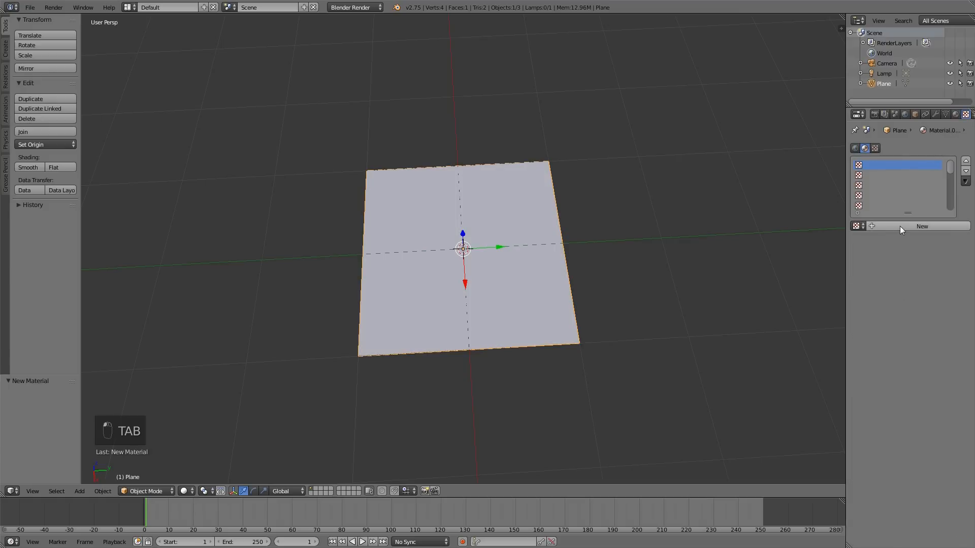
click(921, 225)
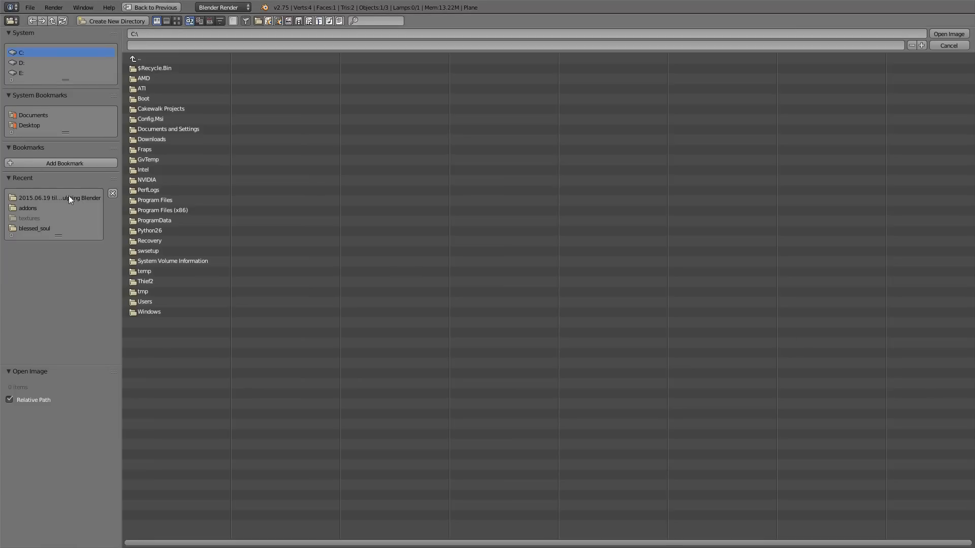
click(948, 34)
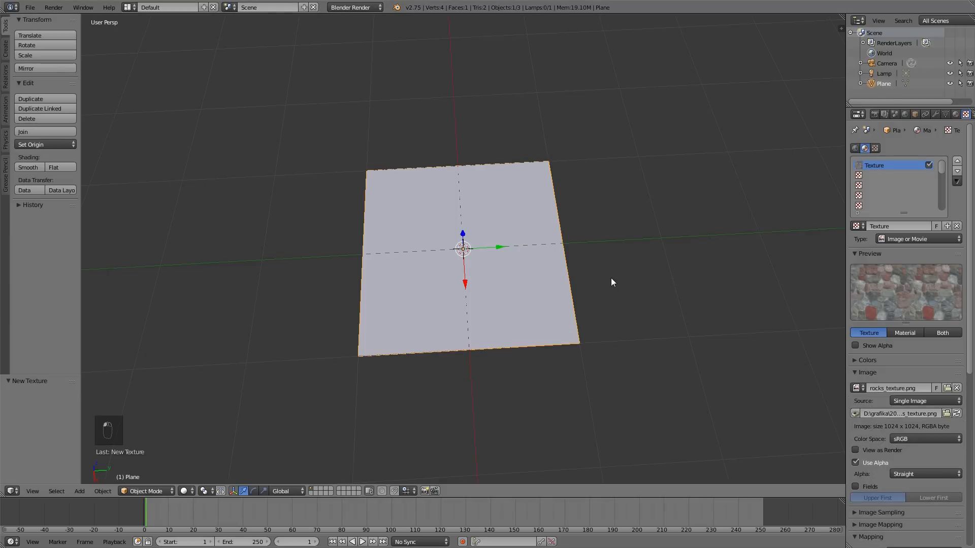
Display the rock texture with Texture viewport shading and GLSL material mode, then enter Edit Mode.
click(201, 491)
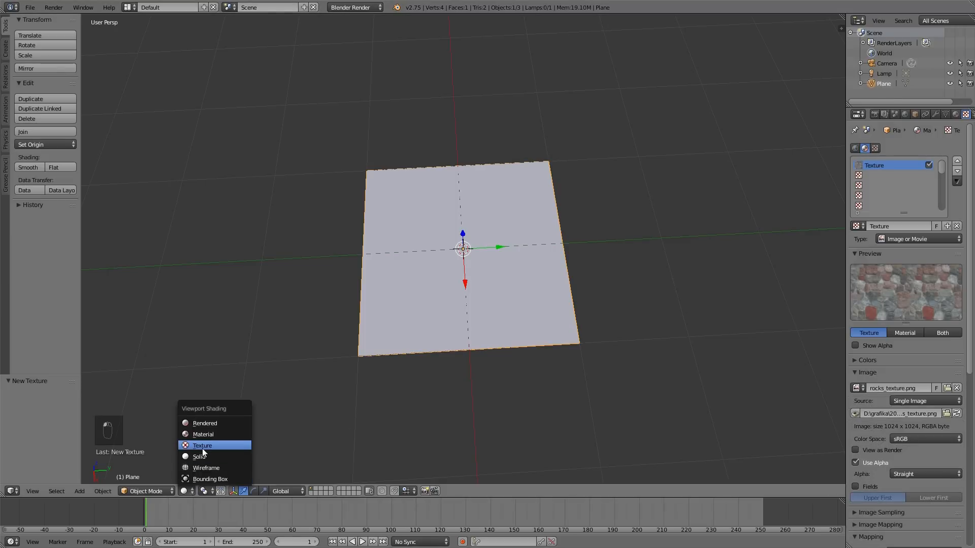
click(200, 457)
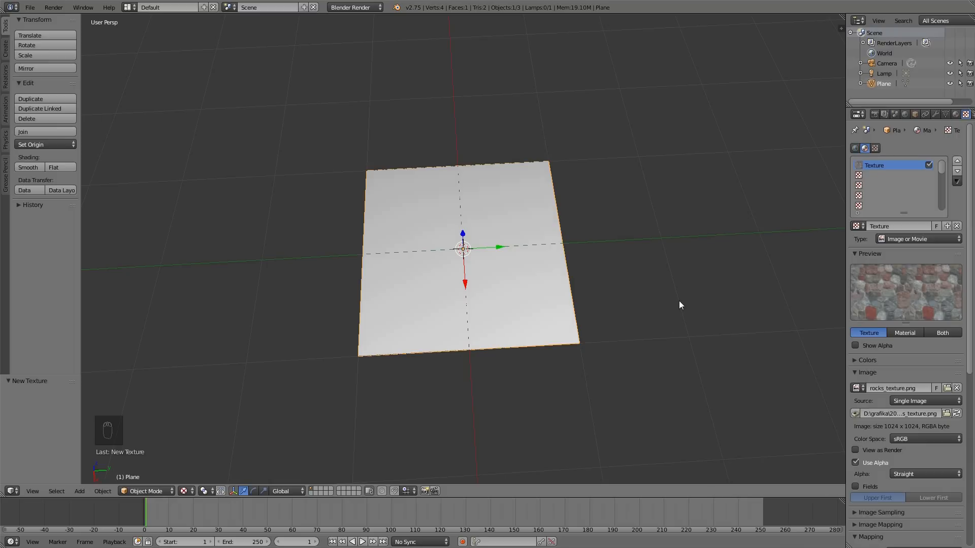
key(n)
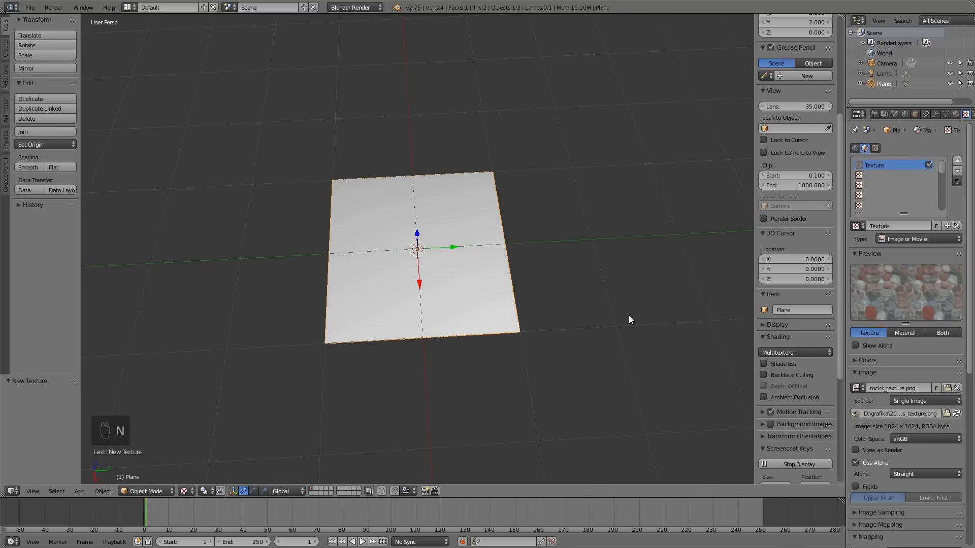
click(795, 352)
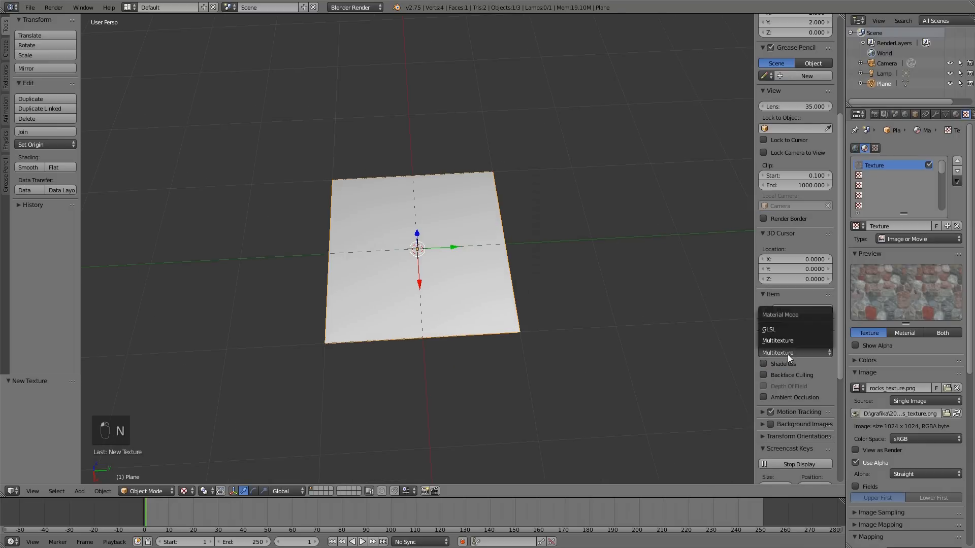
click(768, 329)
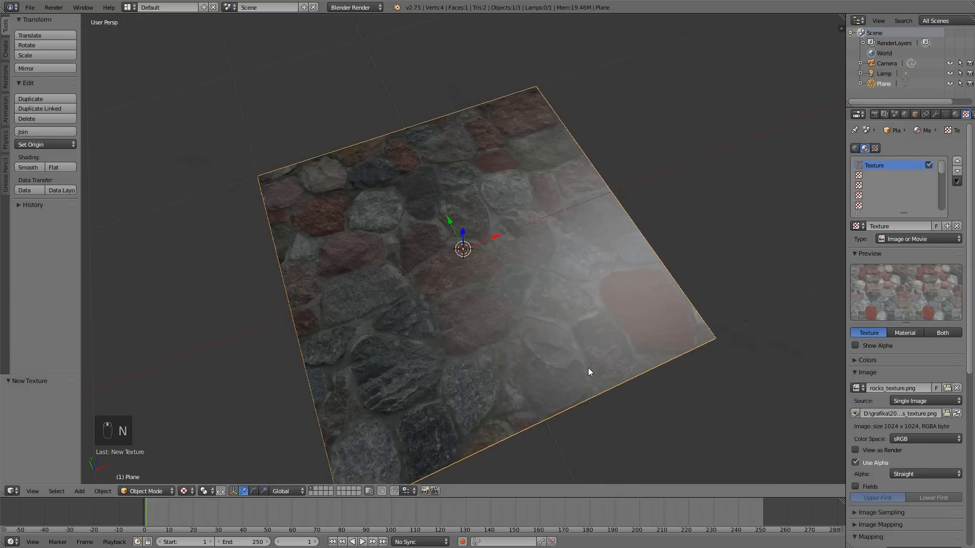
key(Tab)
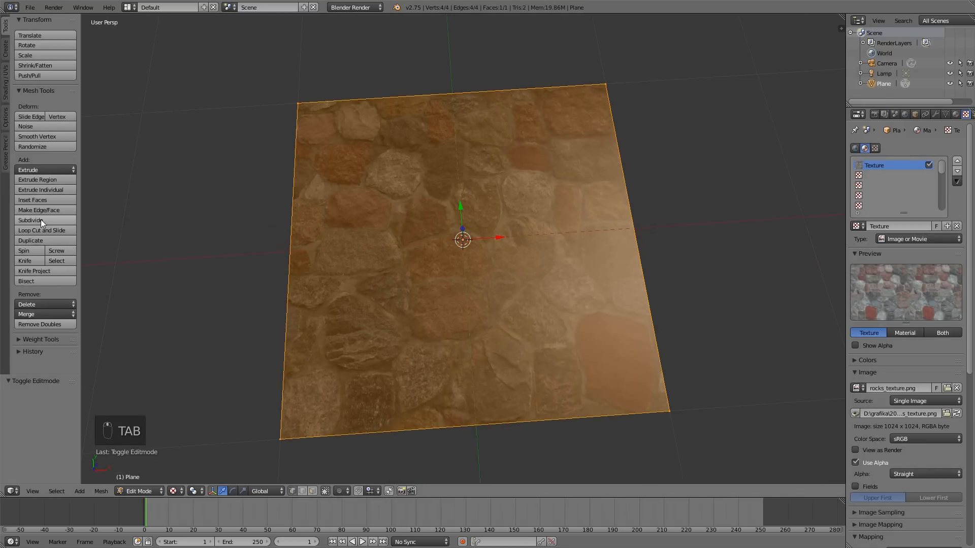
Subdivide the plane once and add a Multiresolution modifier at six levels.
click(31, 220)
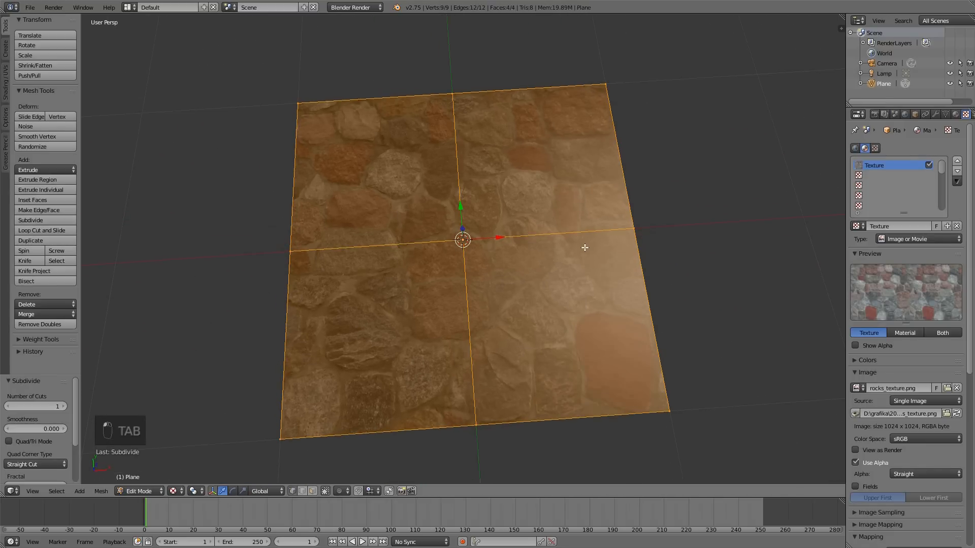
key(Tab)
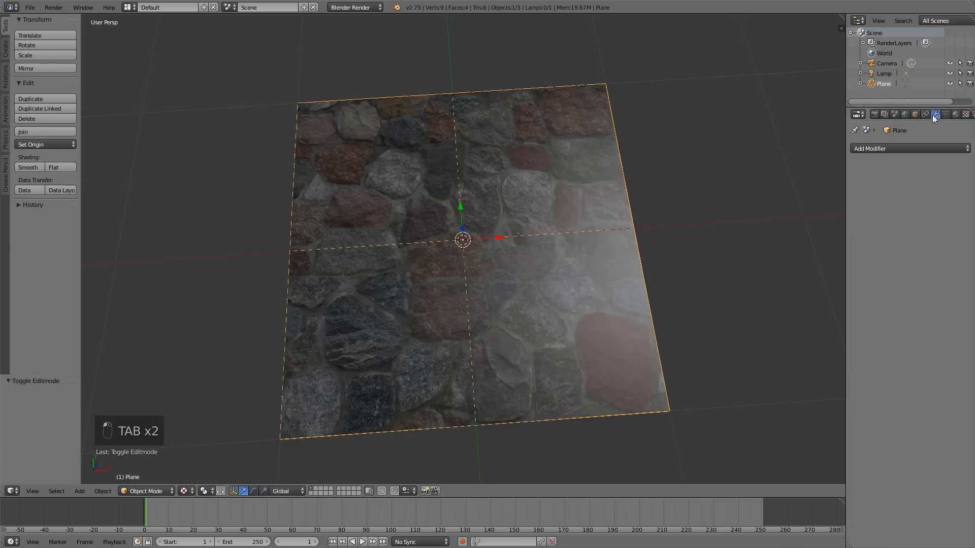
click(869, 148)
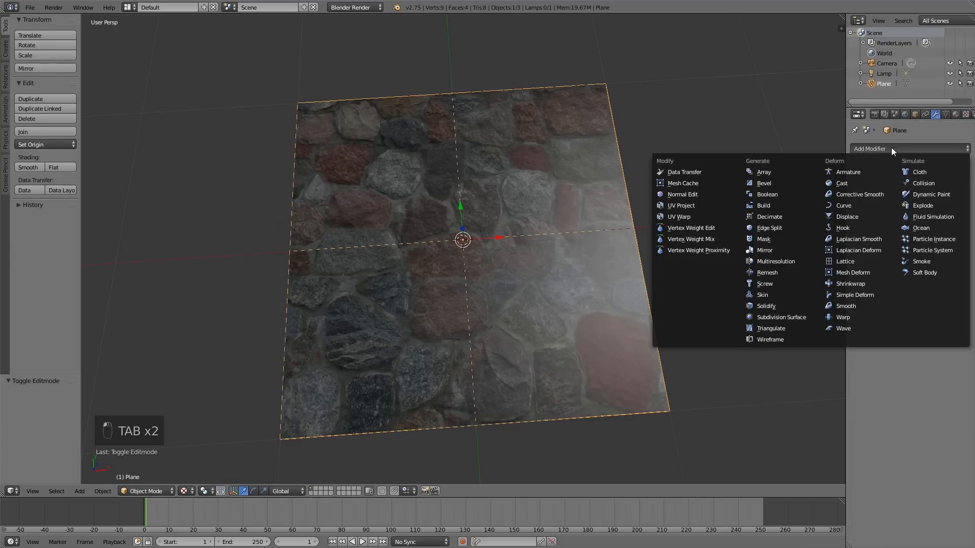
mouse_move(781, 316)
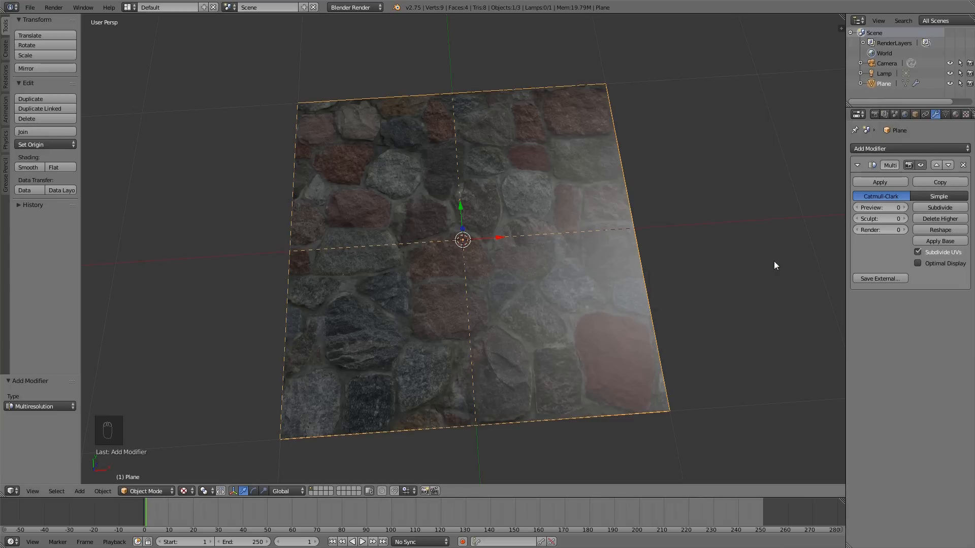
click(940, 207)
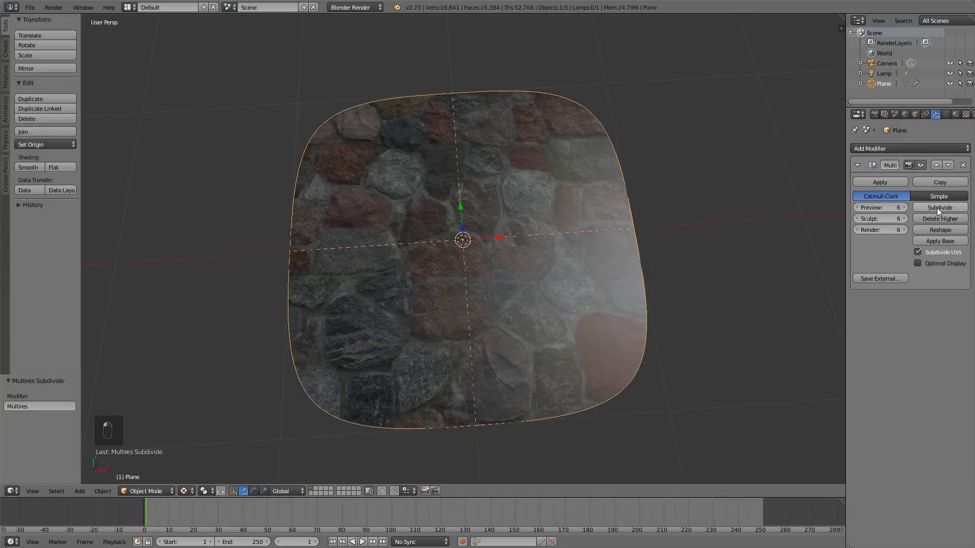
Select all the plane's edges, apply full Edge Crease, and return to Object Mode.
key(Tab)
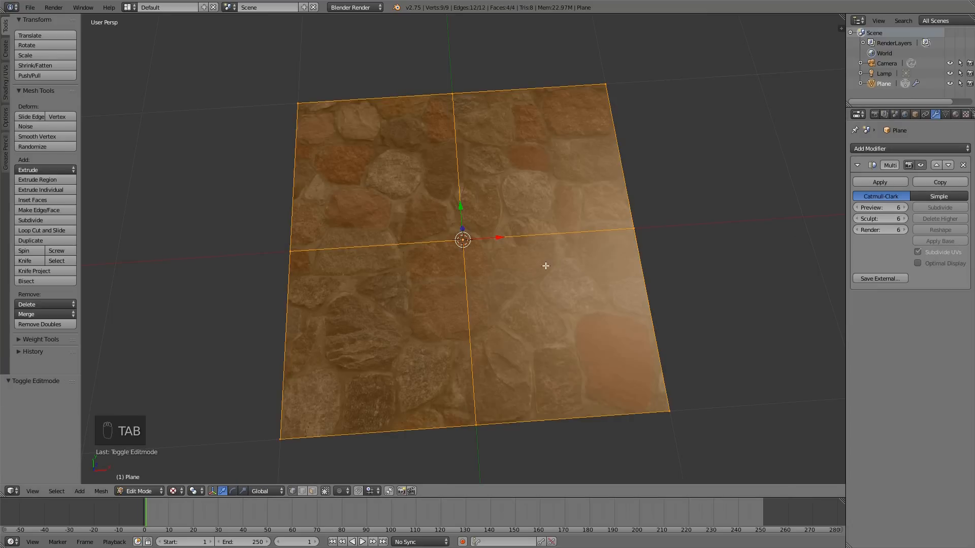
key(a)
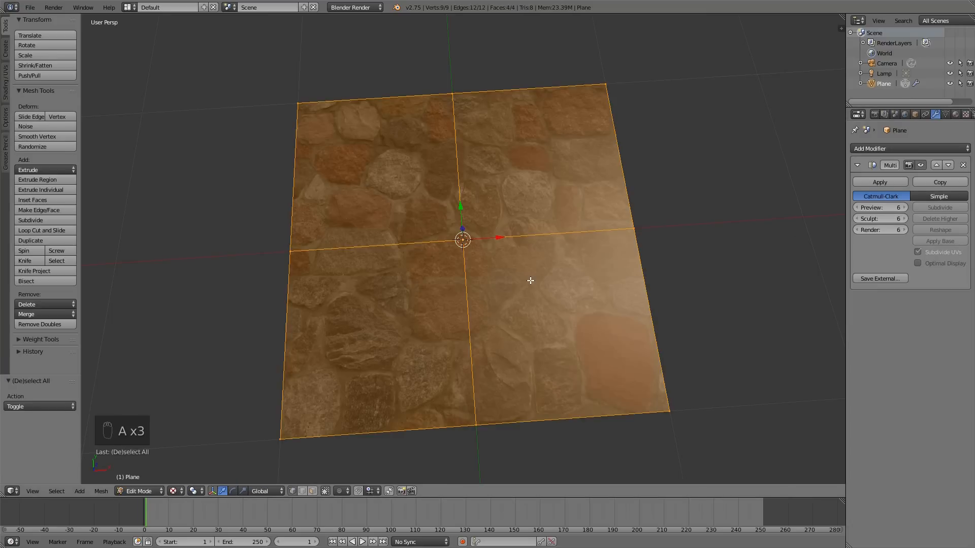
mouse_move(367, 269)
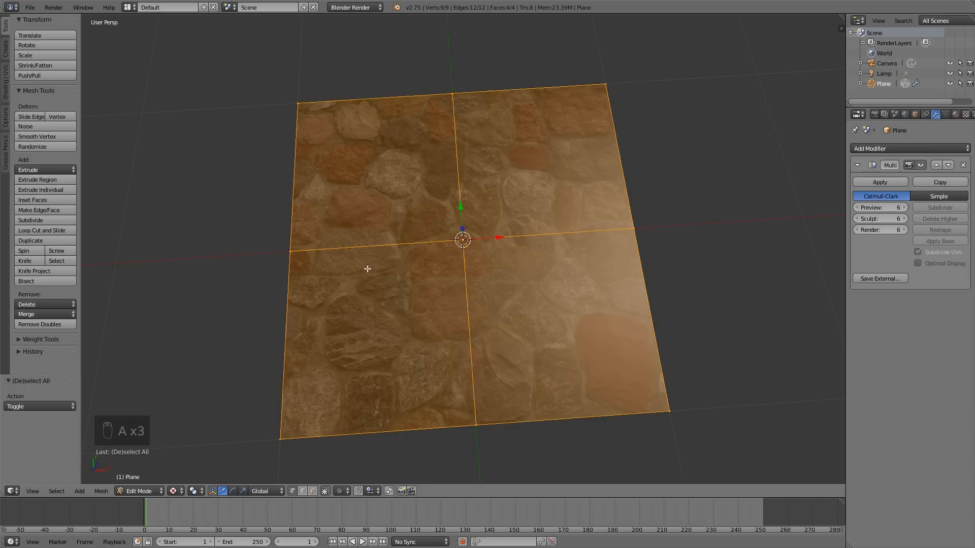
key(ctrl+e)
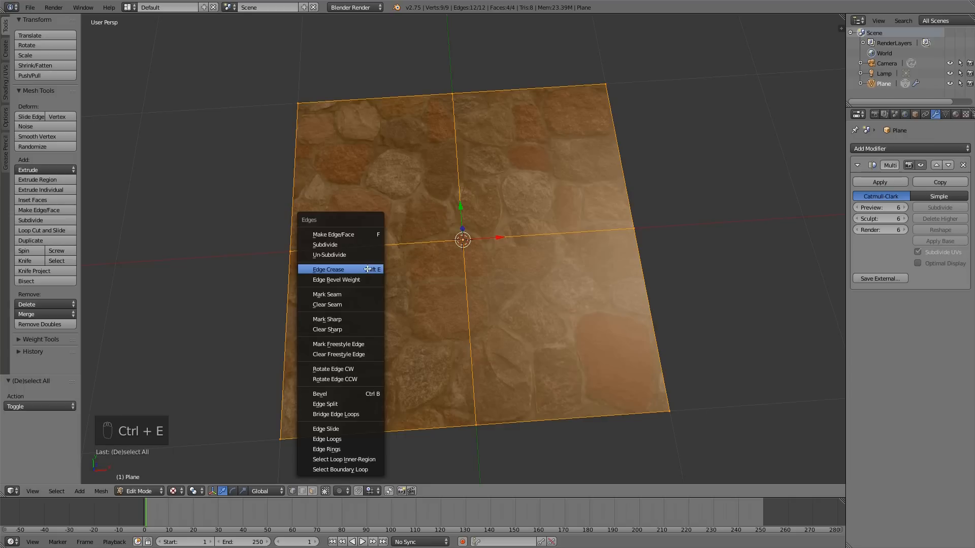
click(328, 269)
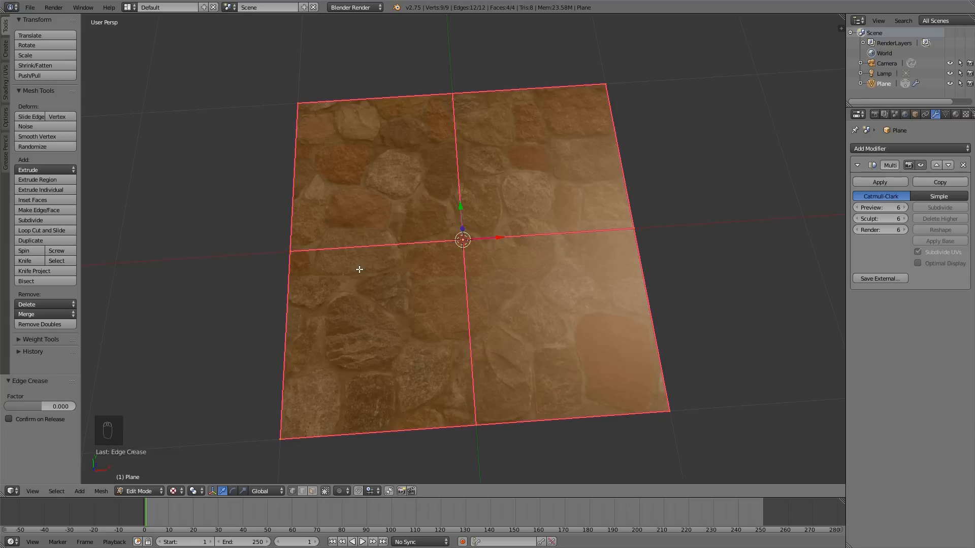
key(Tab)
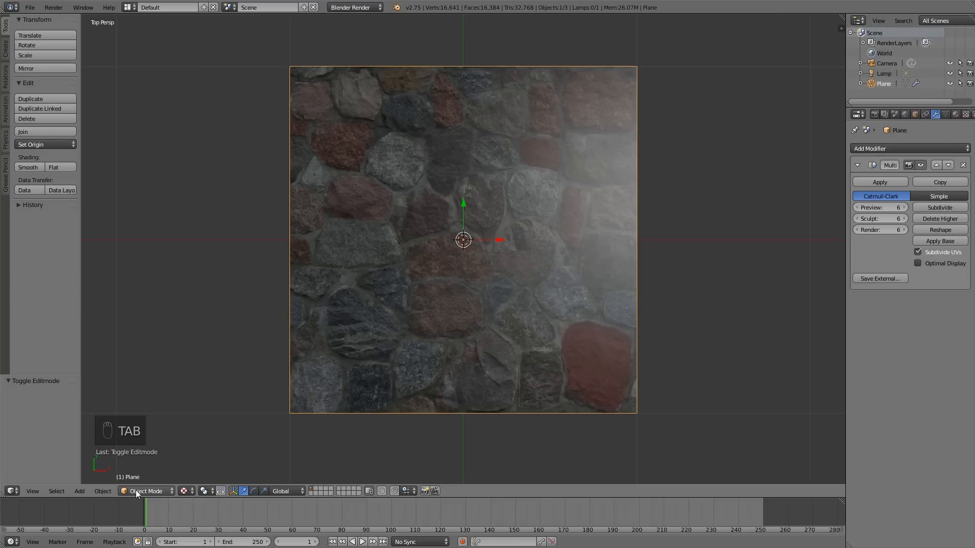
Enter Sculpt Mode, undo a trial stroke, and expand the Symmetry/Lock options.
click(150, 490)
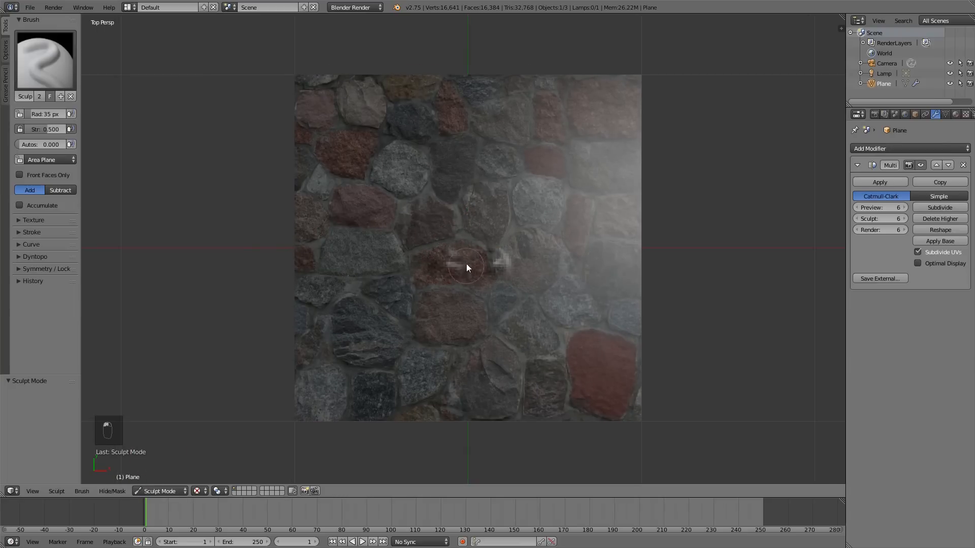
drag(466, 267, 372, 299)
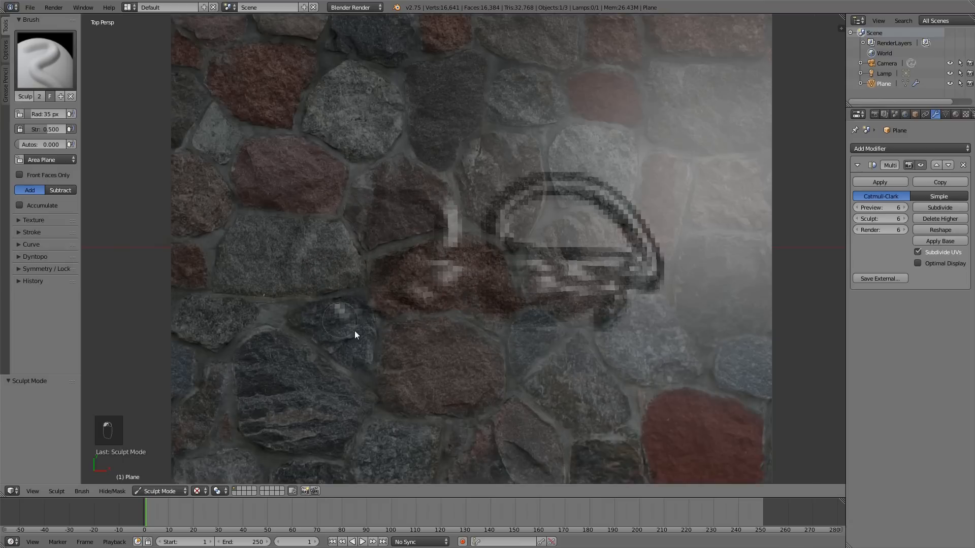
key(ctrl+z)
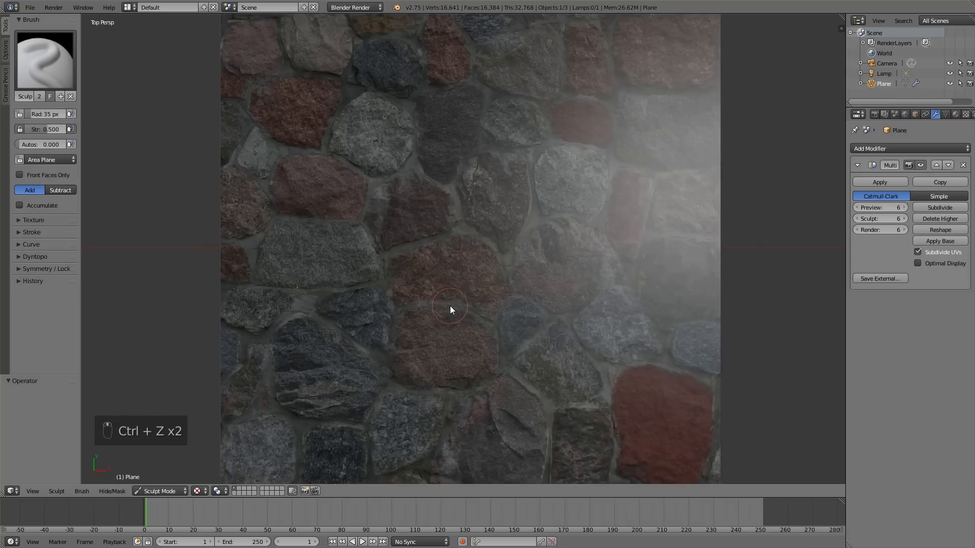
click(45, 268)
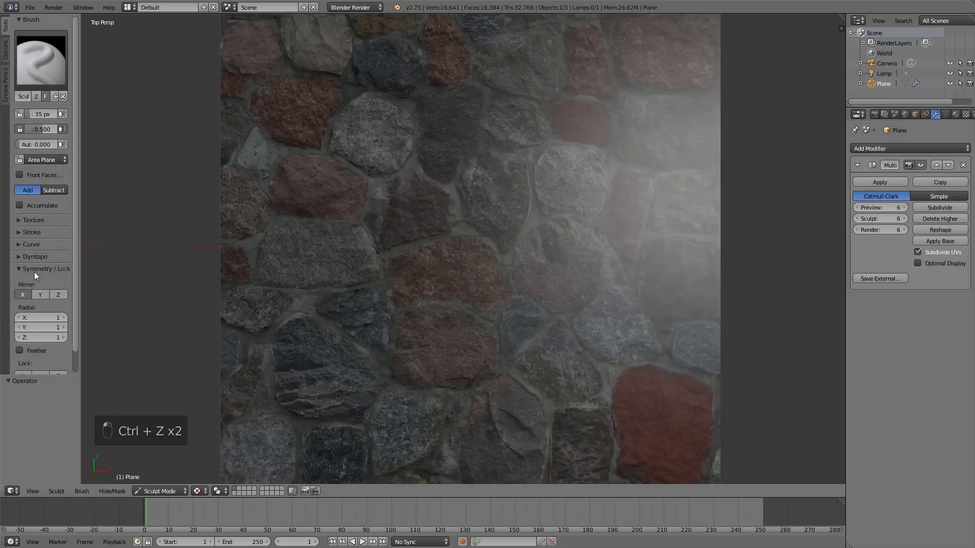
mouse_move(357, 282)
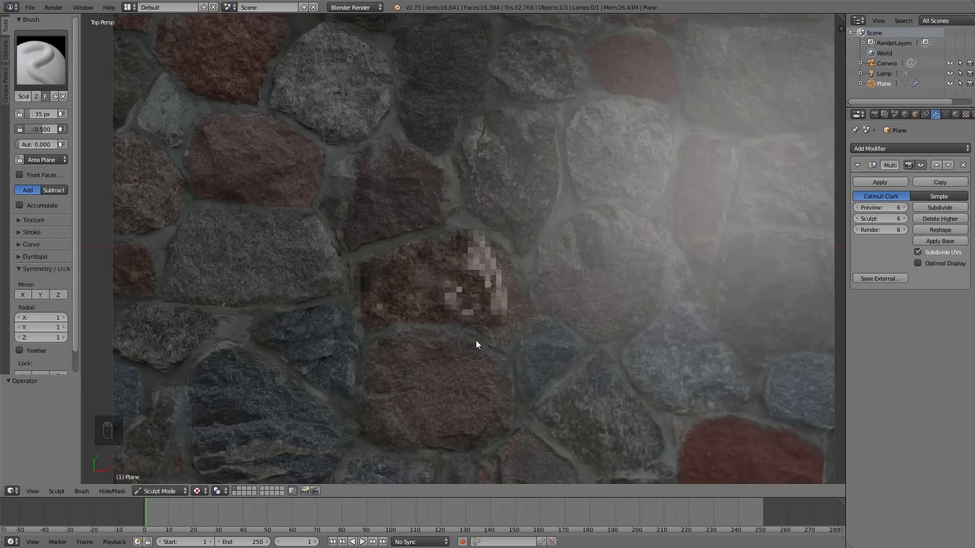
Hide textures, add a multires level, shade smooth, set preview to 7, resume sculpting.
key(alt+z)
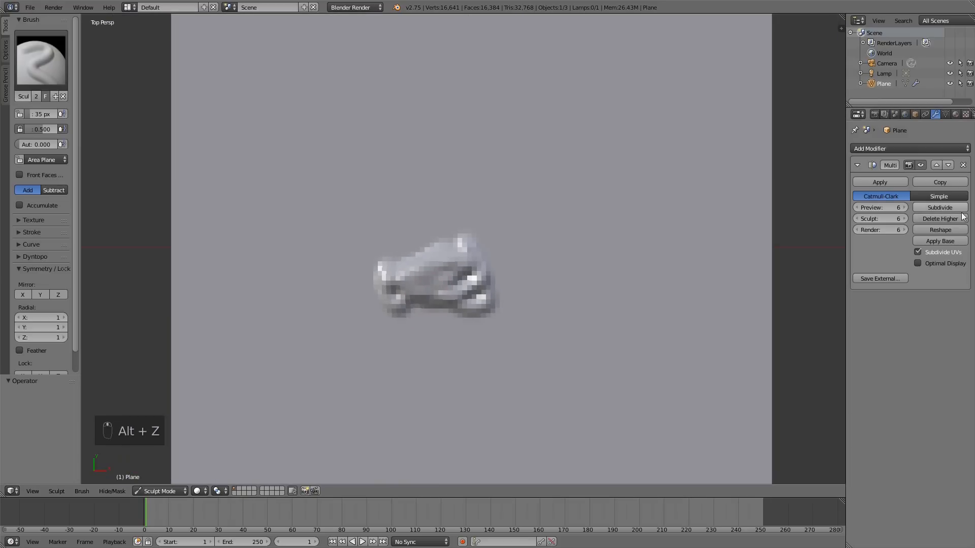
click(939, 207)
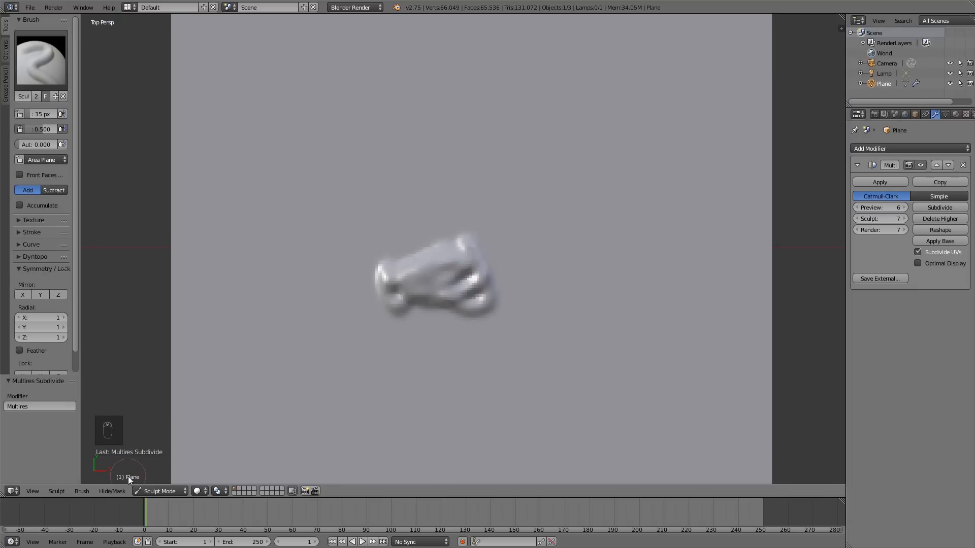
click(158, 491)
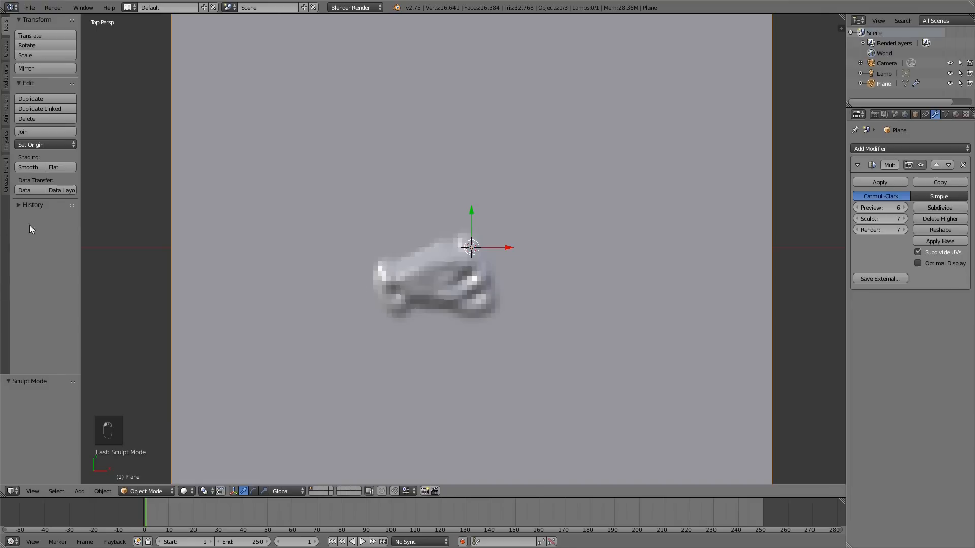
click(28, 167)
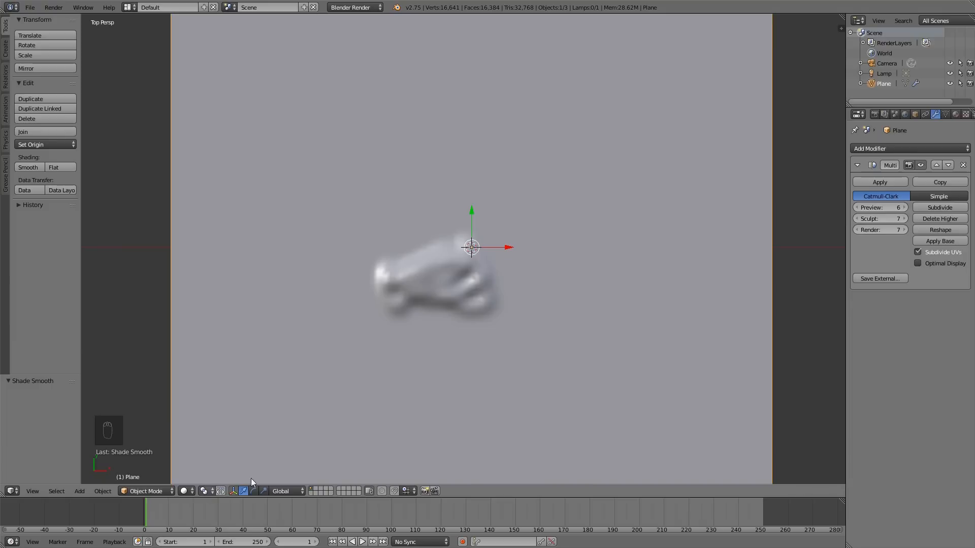
click(903, 207)
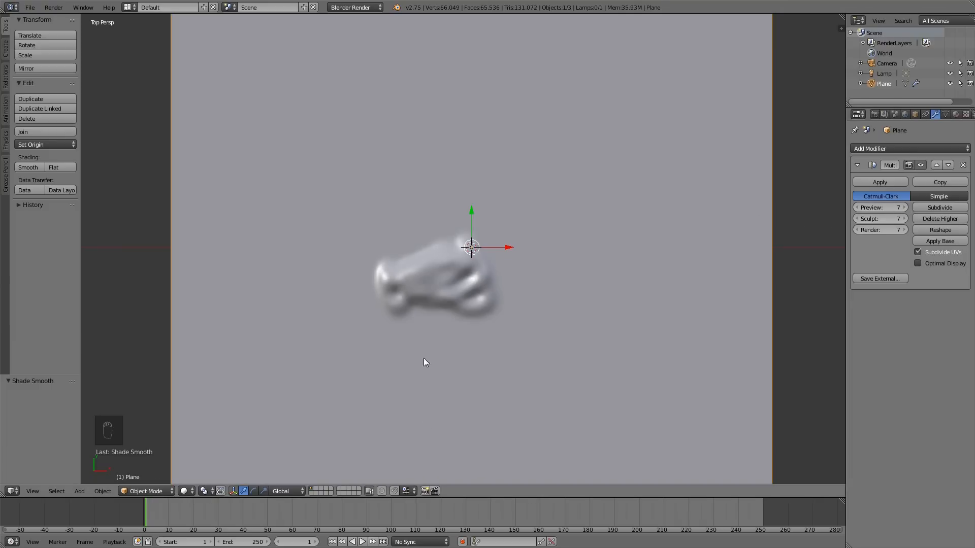
click(145, 490)
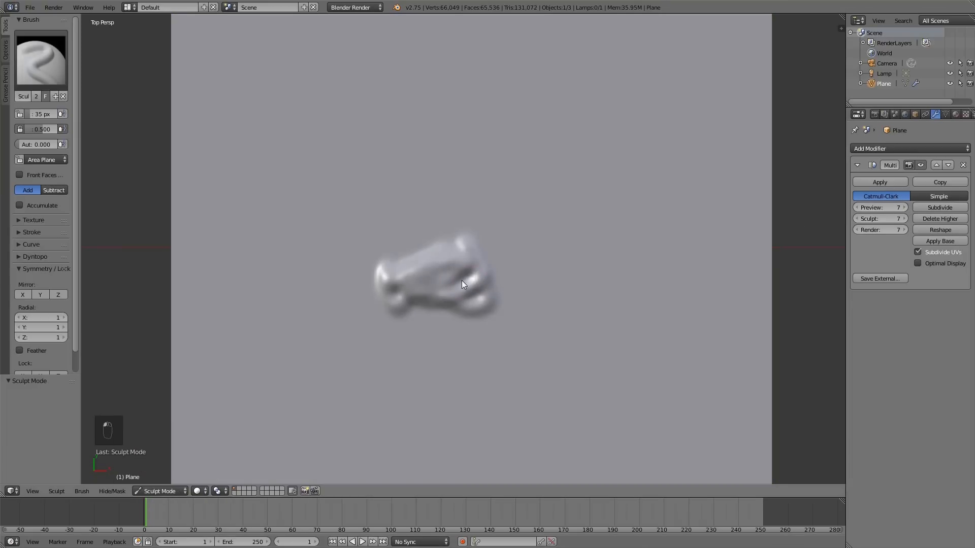
key(alt+z)
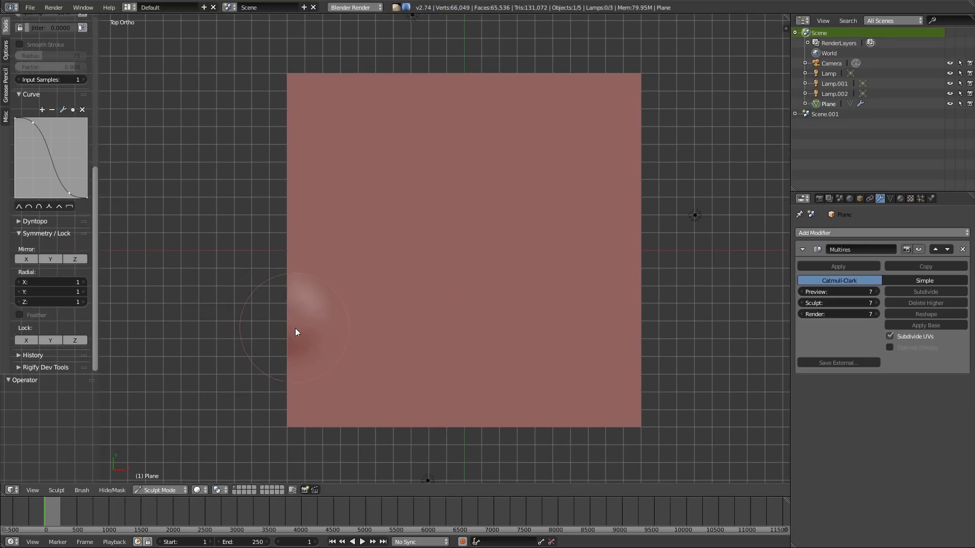
Sculpt four strokes building a round bump across the plane's left border.
drag(296, 333, 319, 321)
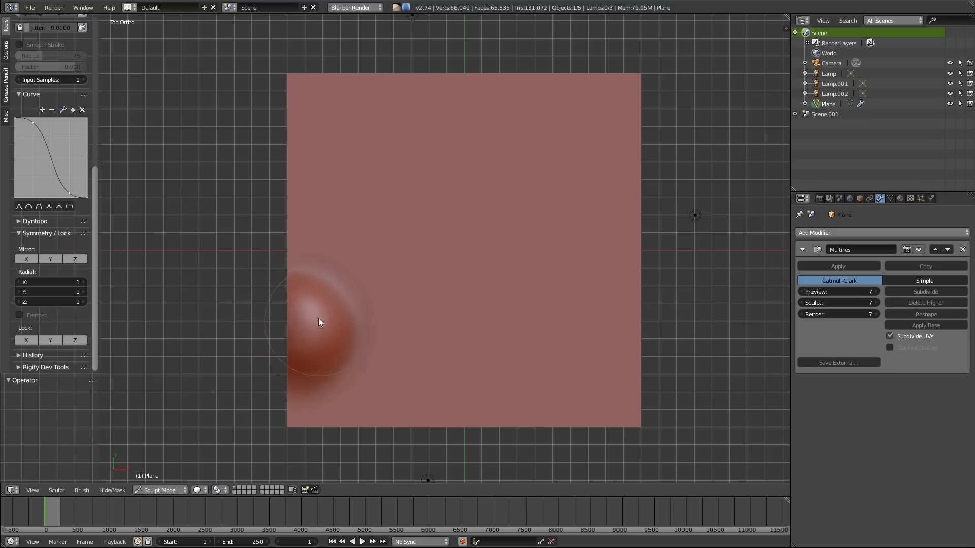
drag(319, 322, 288, 365)
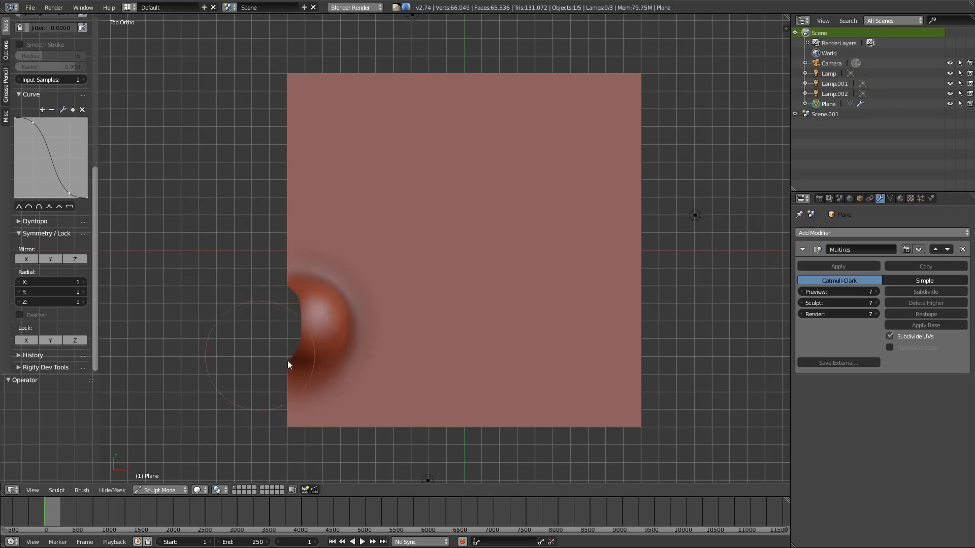
drag(288, 365, 338, 412)
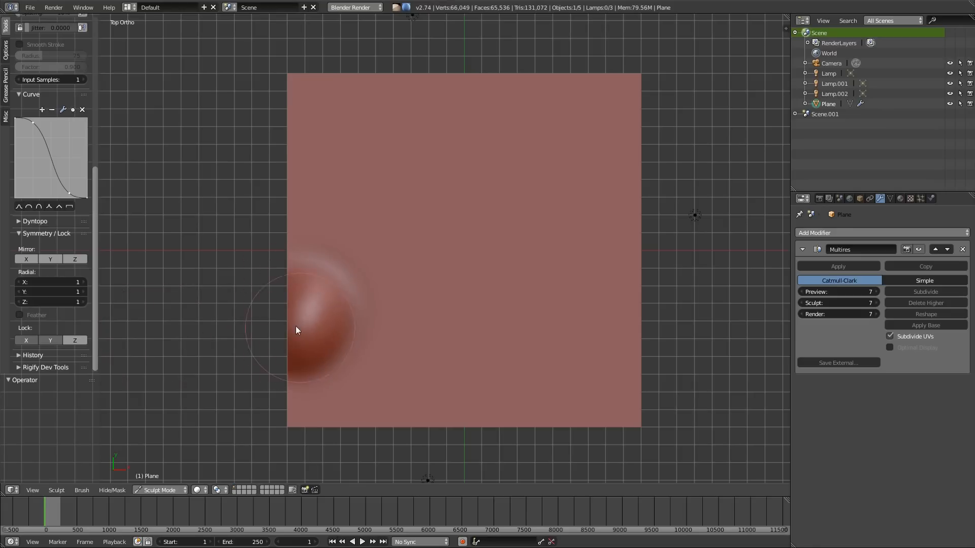
drag(297, 330, 303, 321)
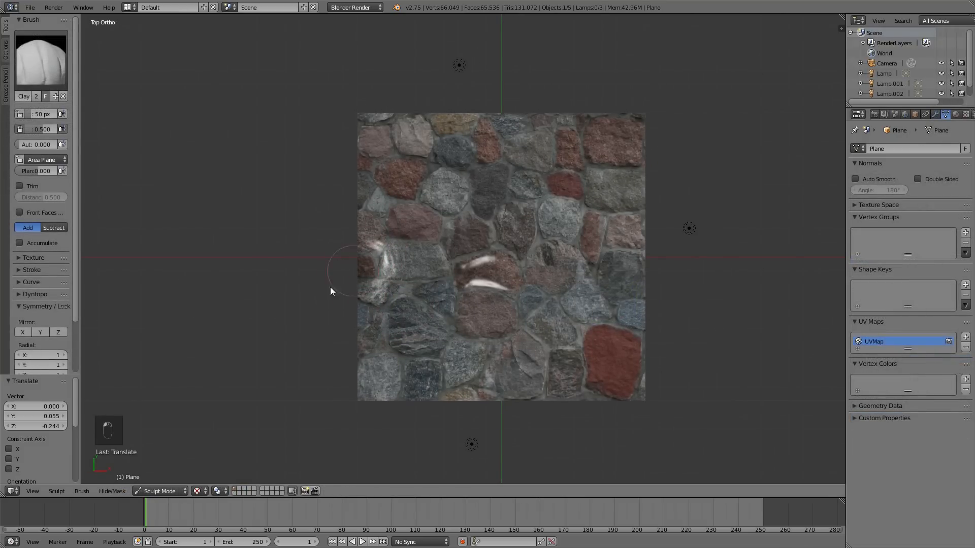
Hide the stone texture to check the relief and undo the last two strokes.
key(alt+z)
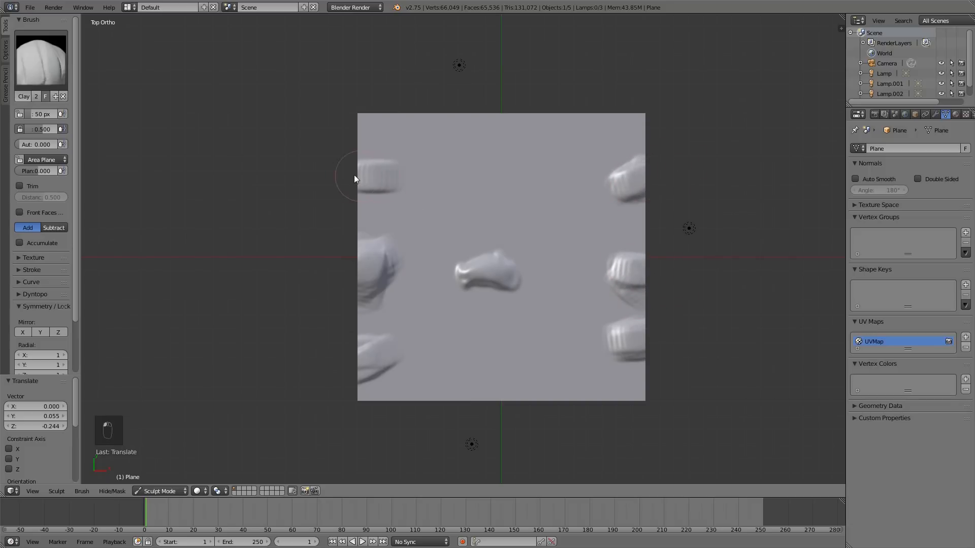
key(ctrl+z)
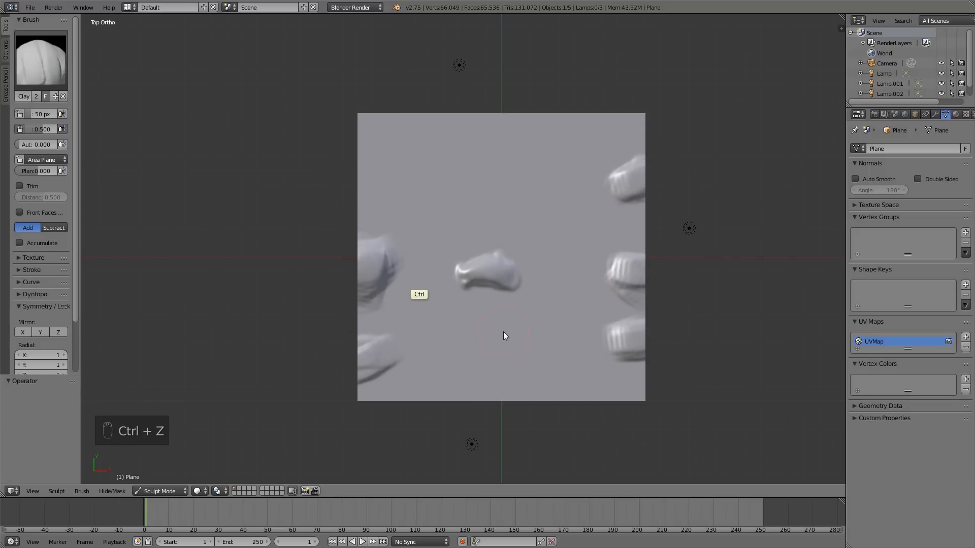
key(ctrl+z)
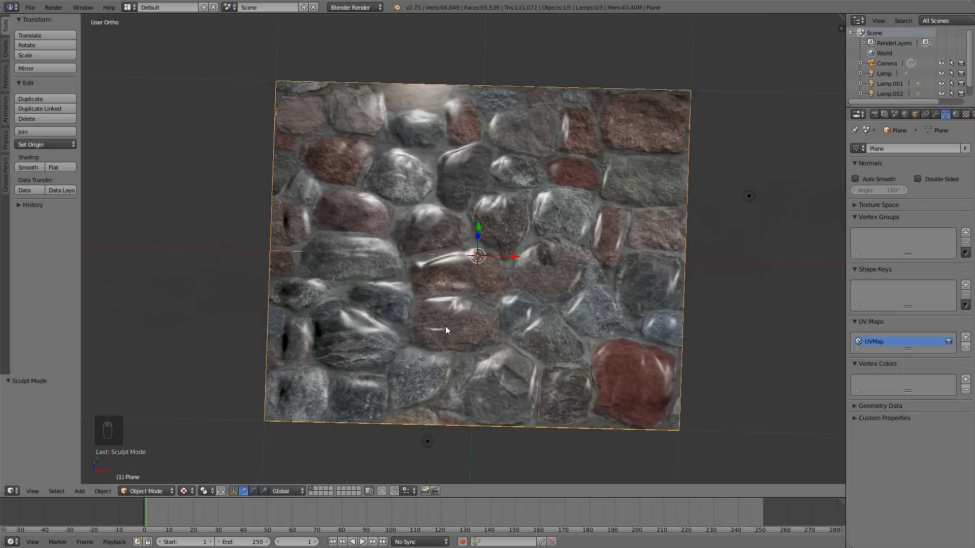
Edge-split the plane's base mesh in Edit Mode, check a centre seam edge, then return to Object Mode.
key(Tab)
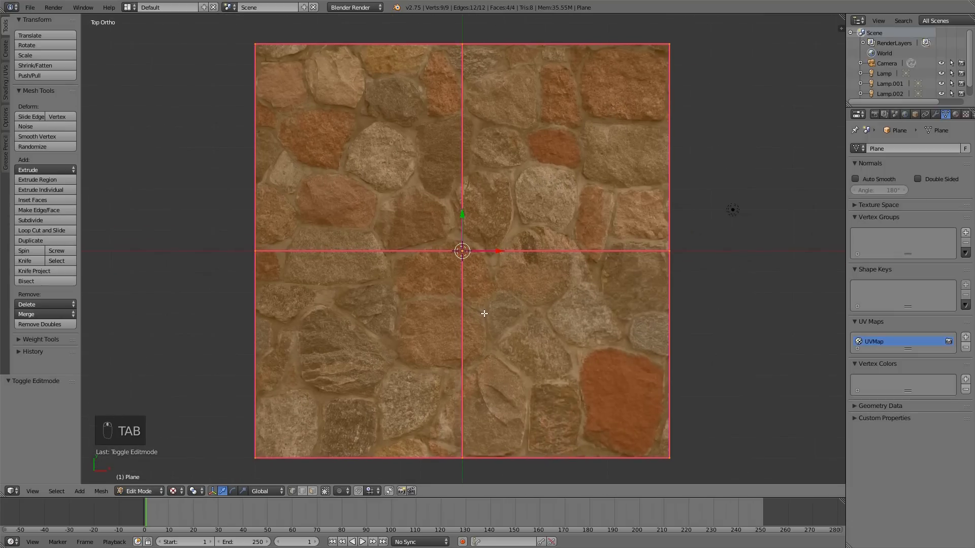
key(a)
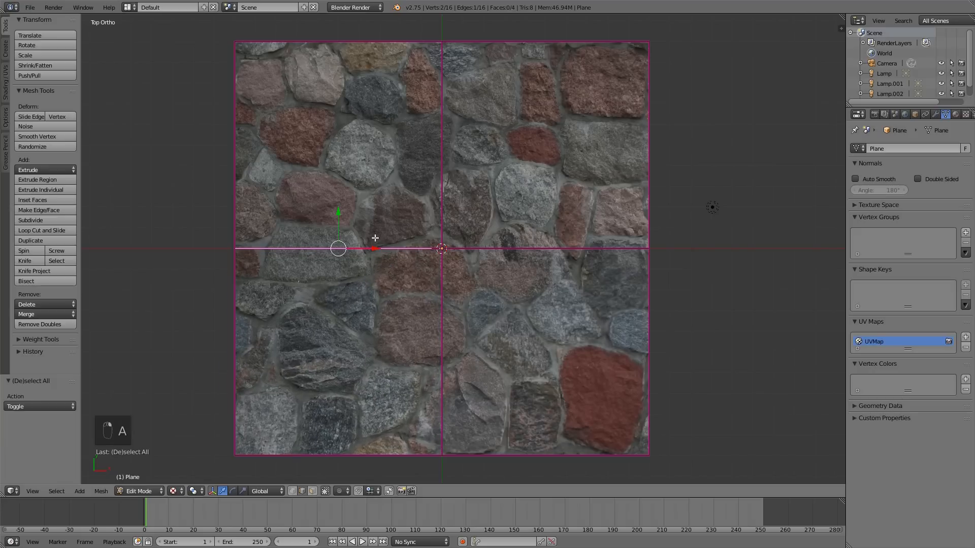
drag(339, 249, 442, 144)
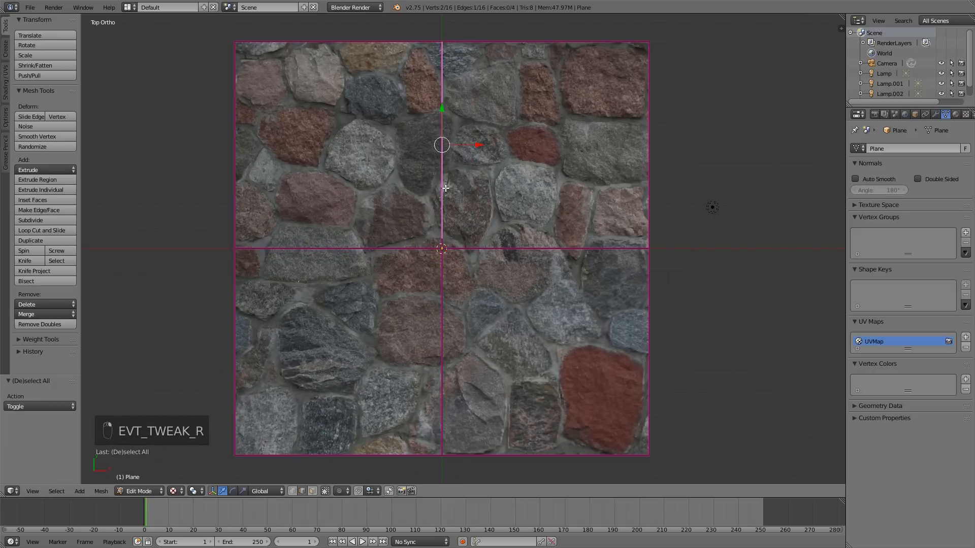
key(Tab)
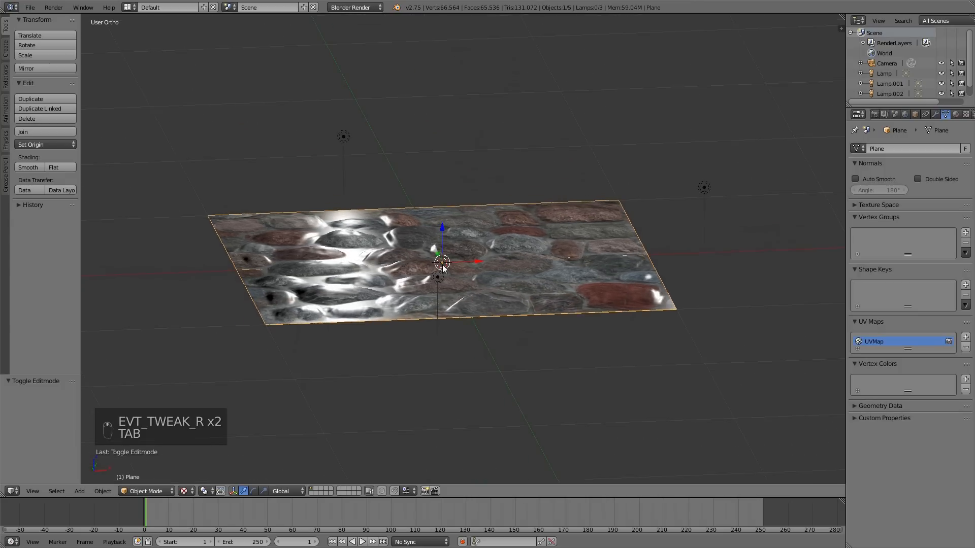
Move the selected base-mesh quarter sideways along X to swap the left and right halves.
key(Tab)
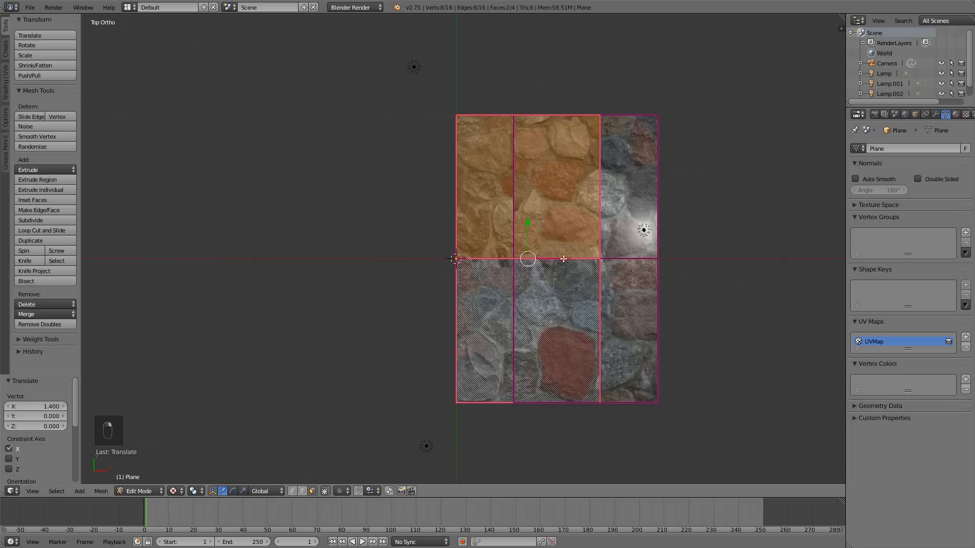
drag(527, 258, 384, 259)
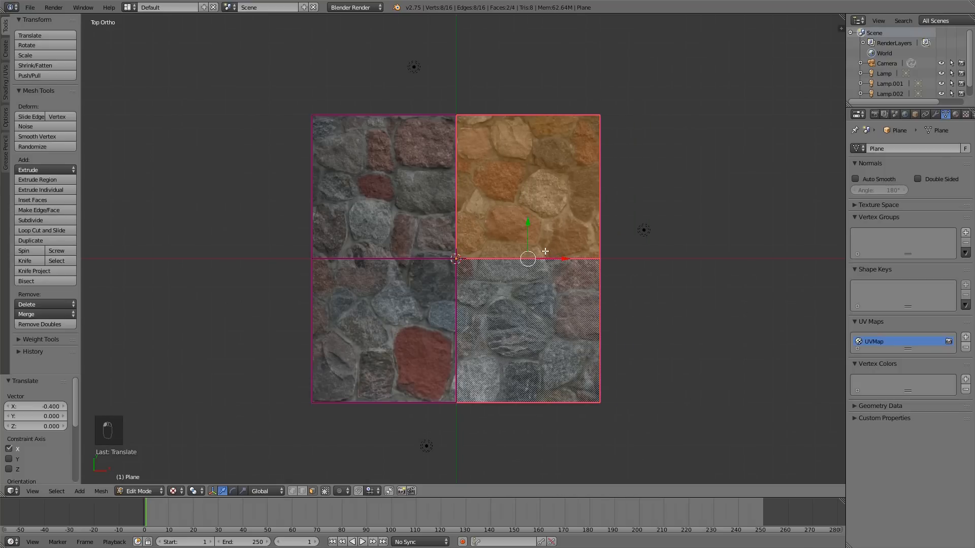
key(Tab)
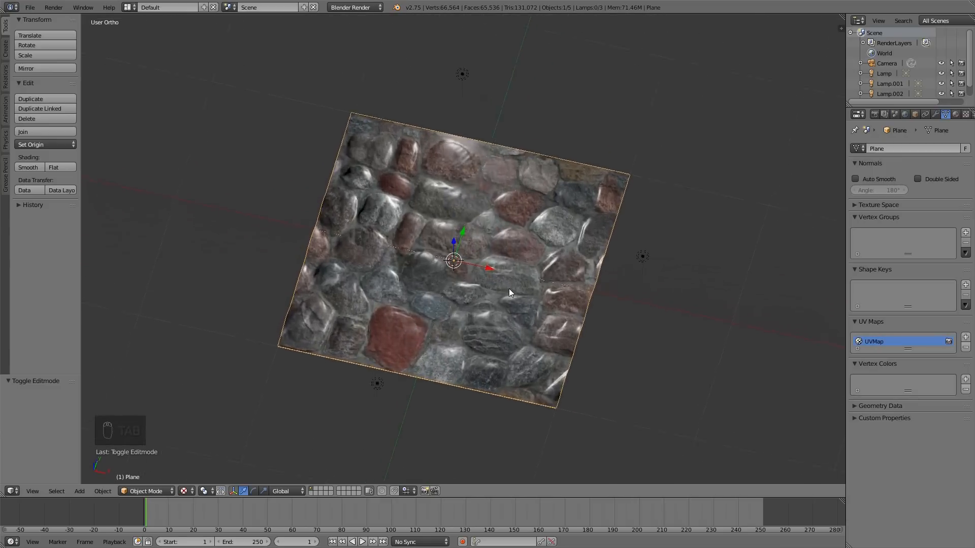
Move the selected quarters vertically along Y to swap the top and bottom halves.
key(Tab)
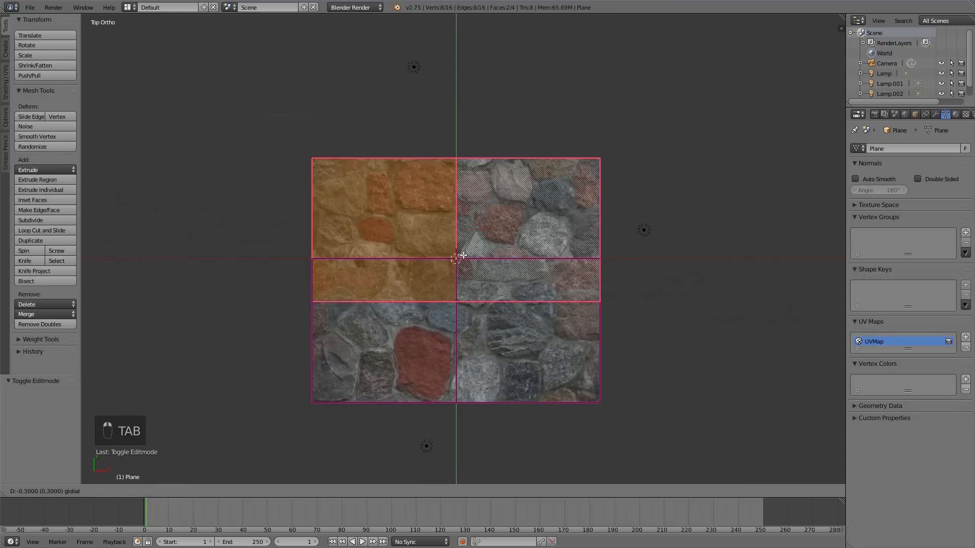
drag(463, 255, 454, 329)
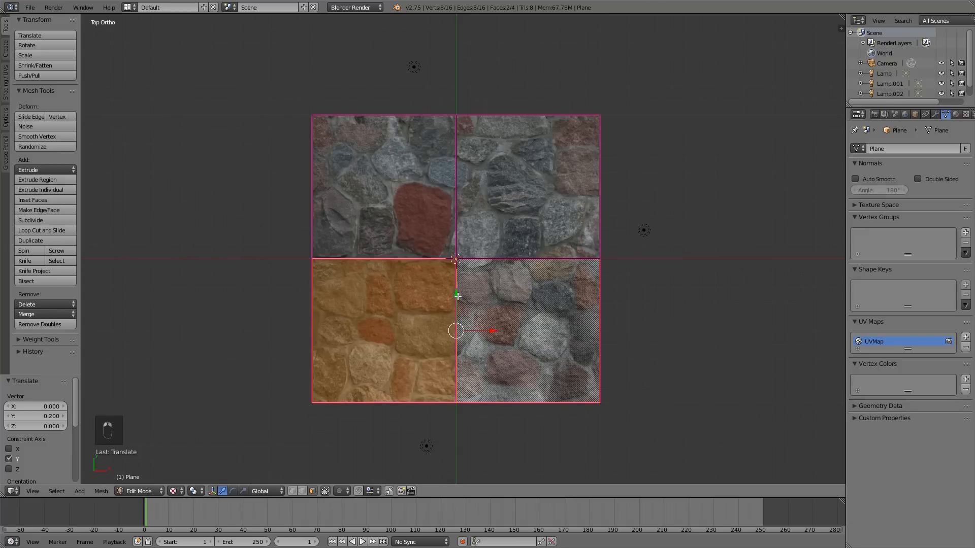
key(Tab)
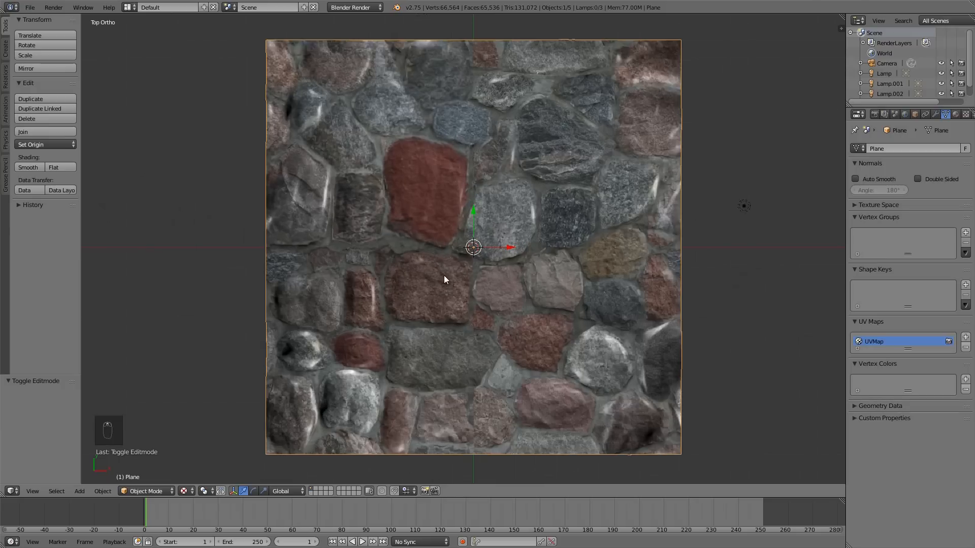
In Sculpt Mode with the texture hidden, paint a new Clay-brush stone across the plane's centre.
key(alt+z)
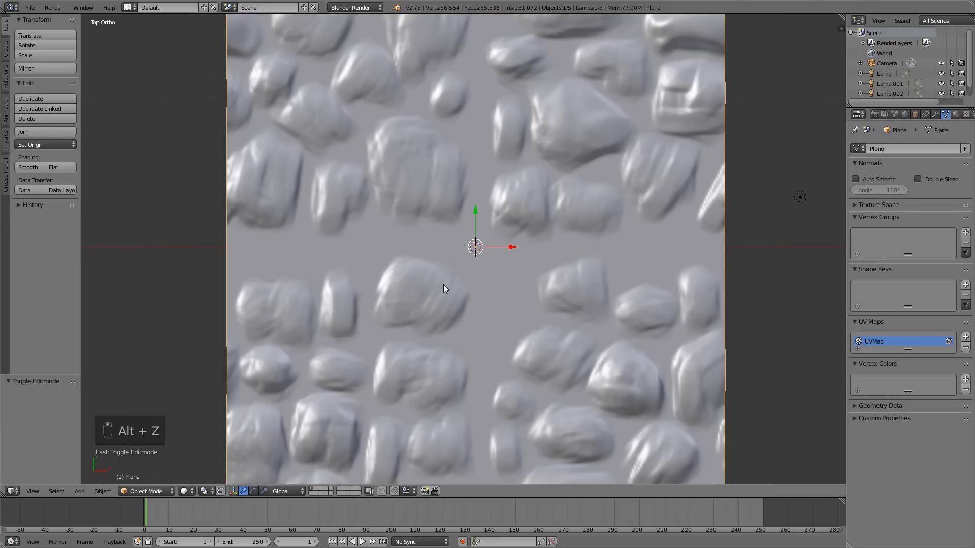
key(alt+z)
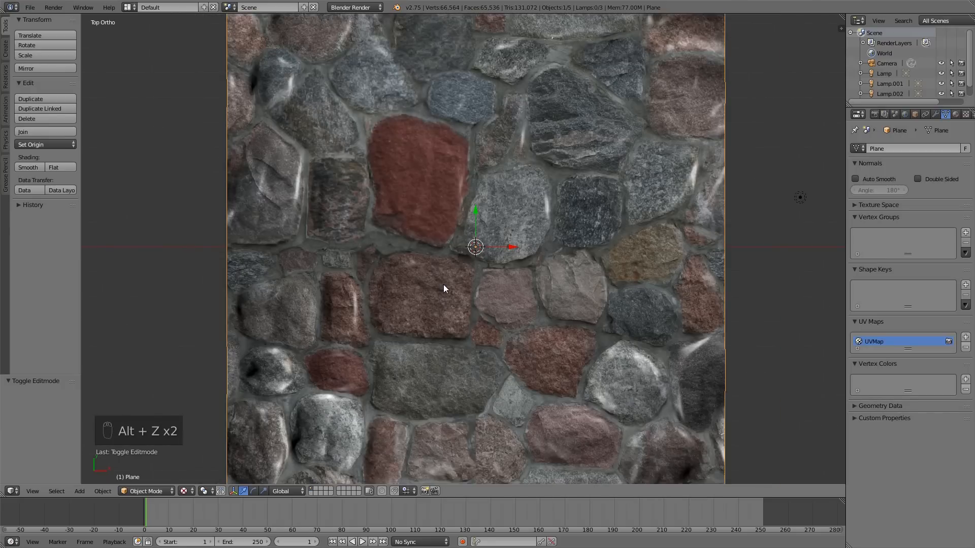
mouse_move(388, 294)
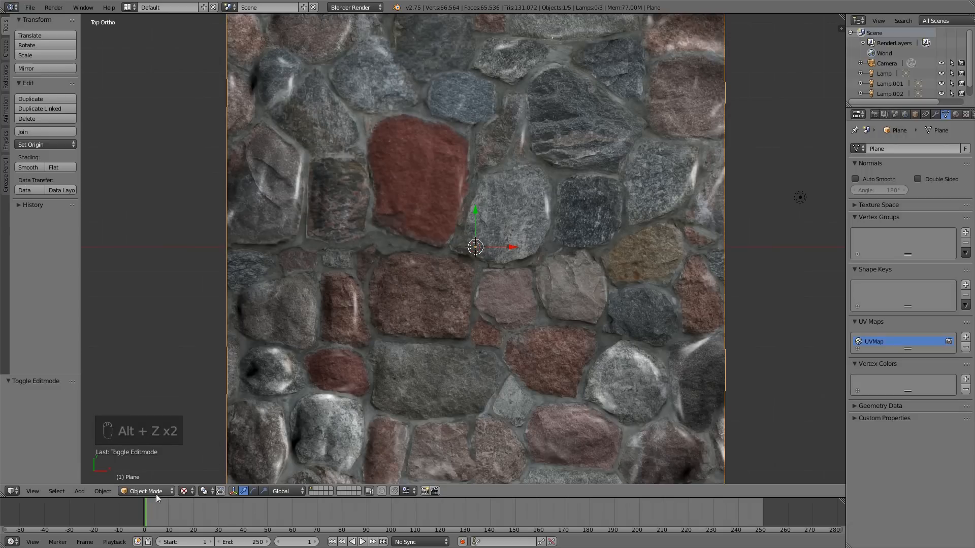
click(146, 491)
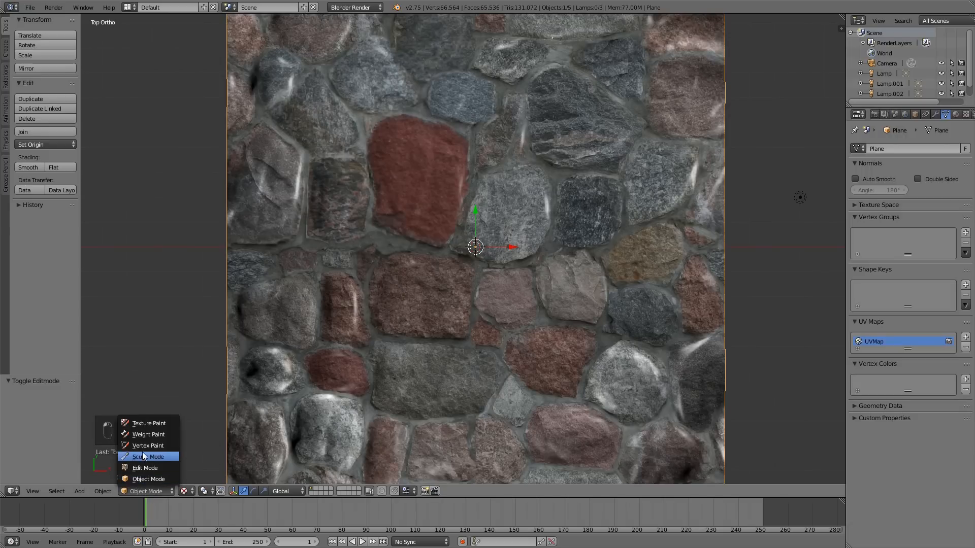
click(147, 457)
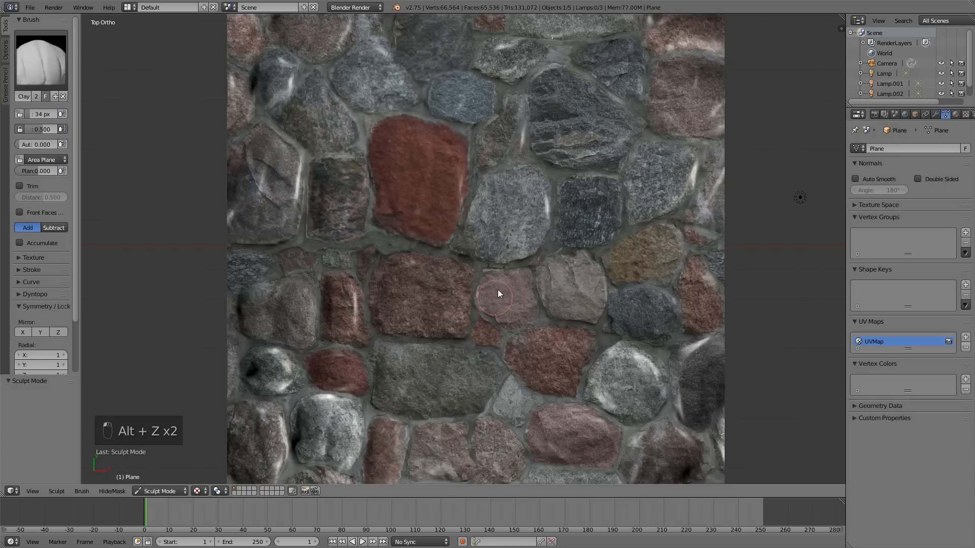
mouse_move(513, 293)
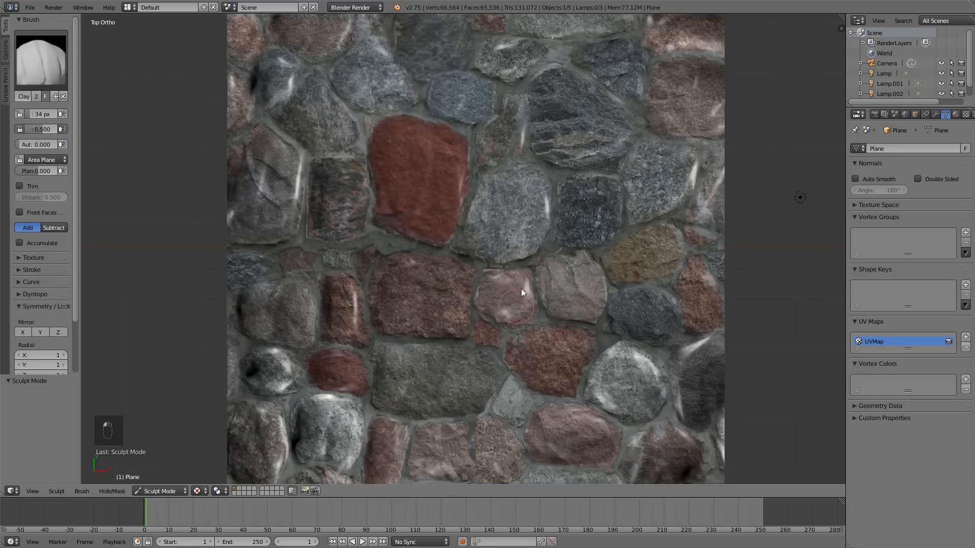
key(alt+z)
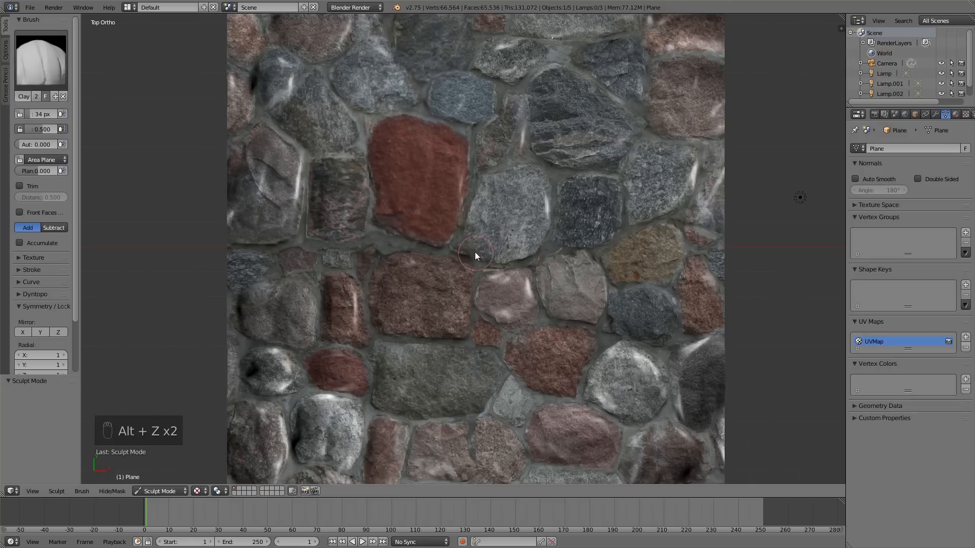
mouse_move(465, 266)
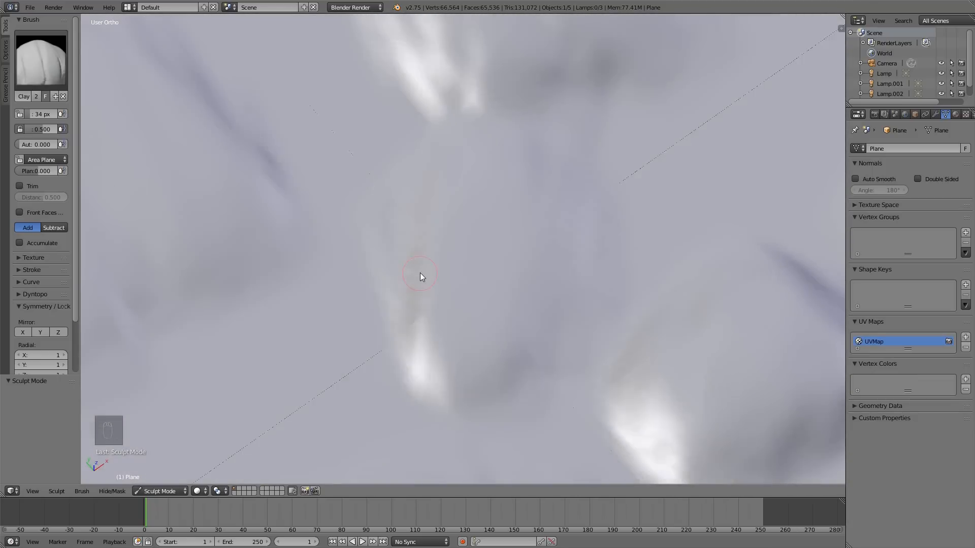
drag(420, 277, 460, 319)
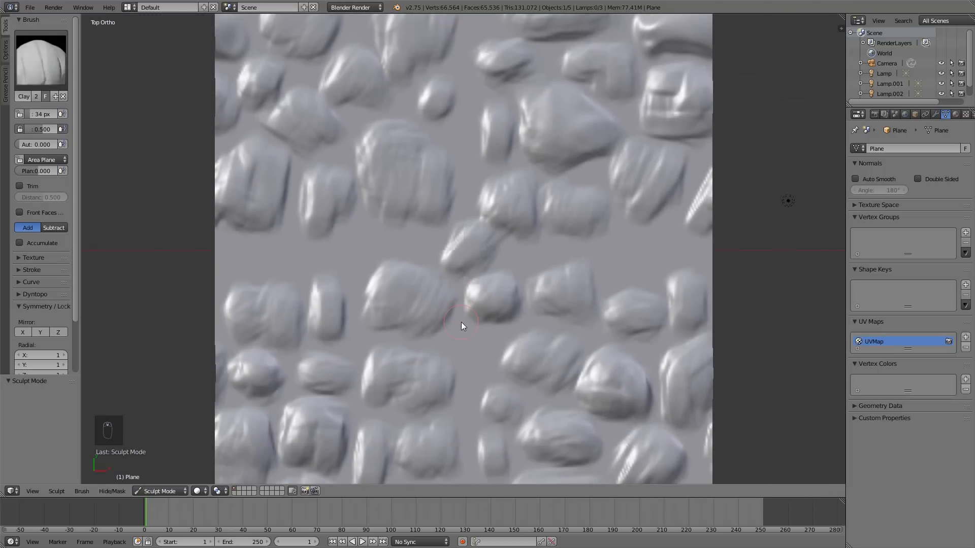
key(TAB)
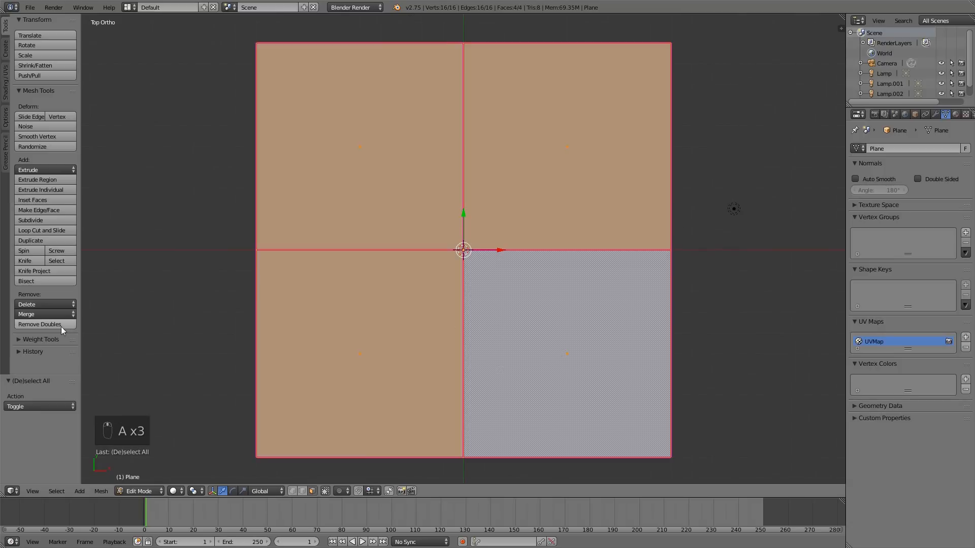
mouse_move(39, 328)
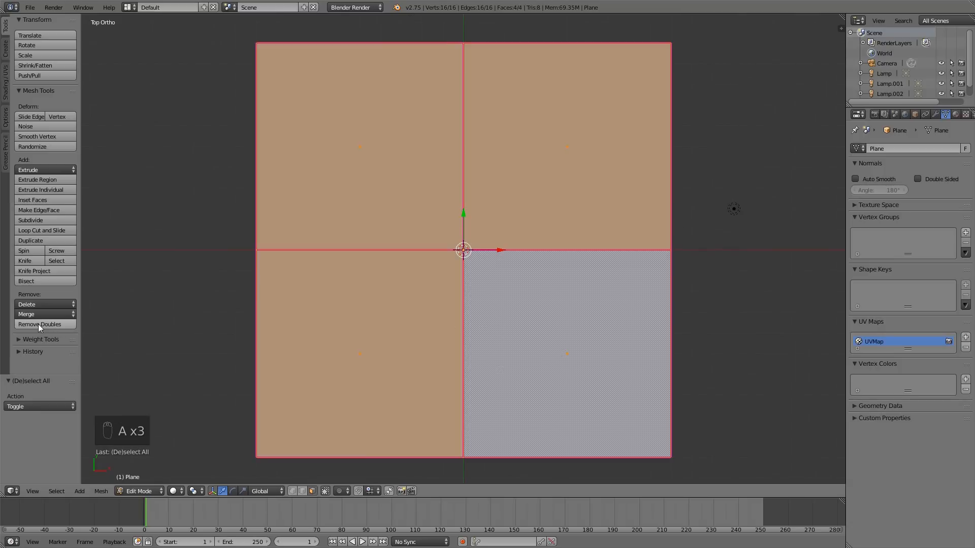
Run Remove Doubles from the Tool Shelf to weld the duplicate vertices along the seams.
click(41, 324)
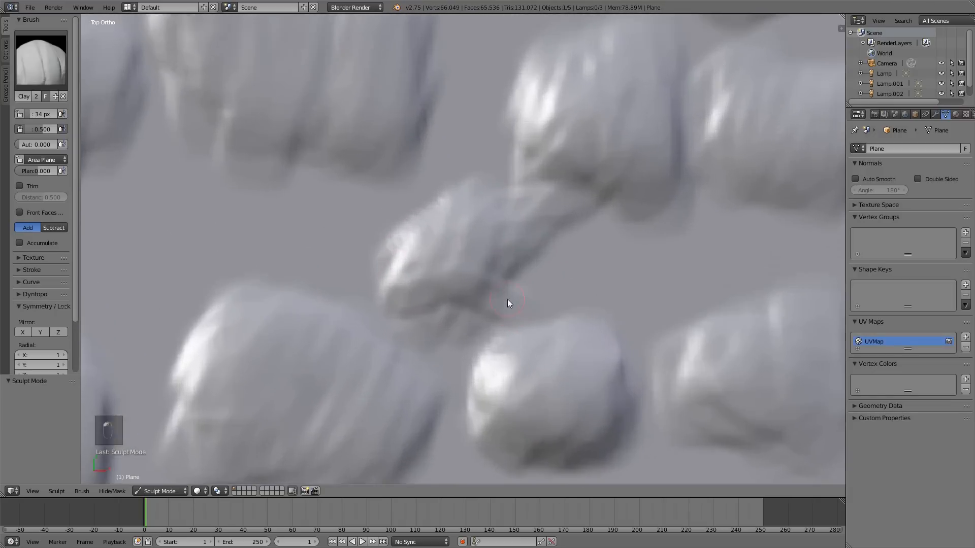
Undo back to the textured relief, orbit to inspect the central stone, and return to Object Mode.
key(Tab)
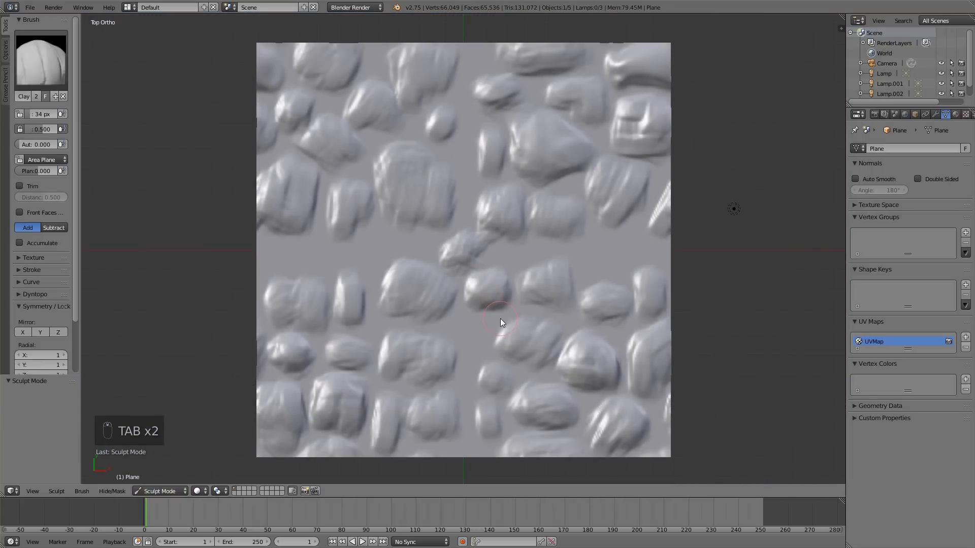
key(ctrl+z)
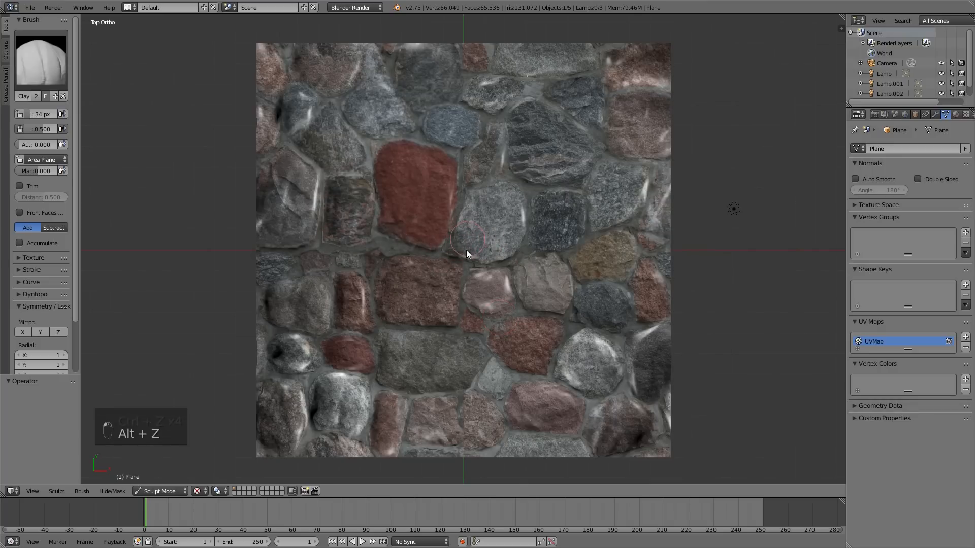
drag(463, 248, 476, 277)
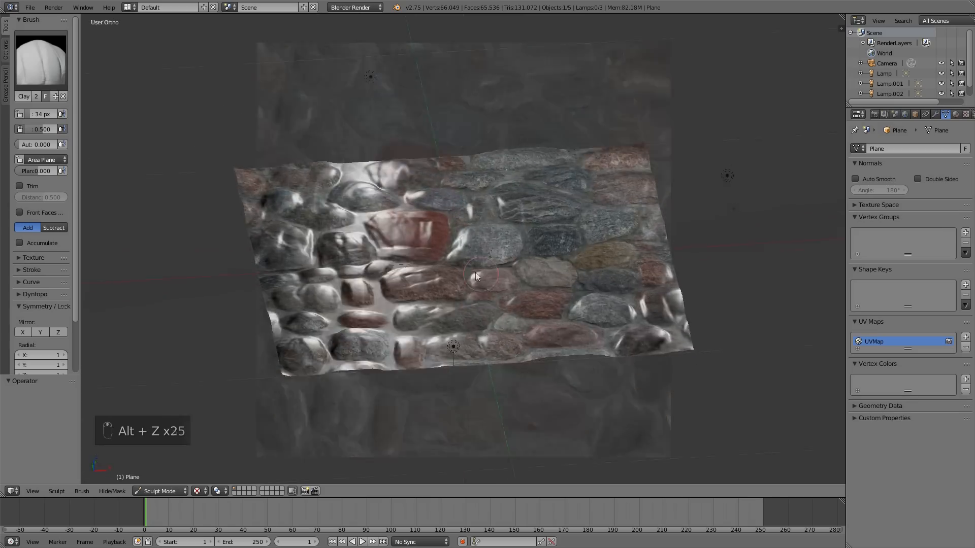
drag(475, 276, 441, 258)
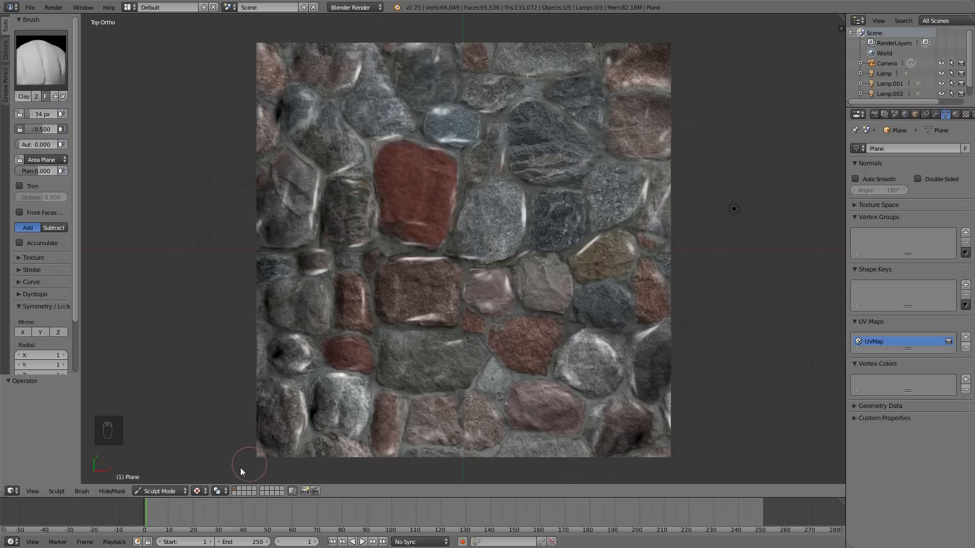
click(158, 490)
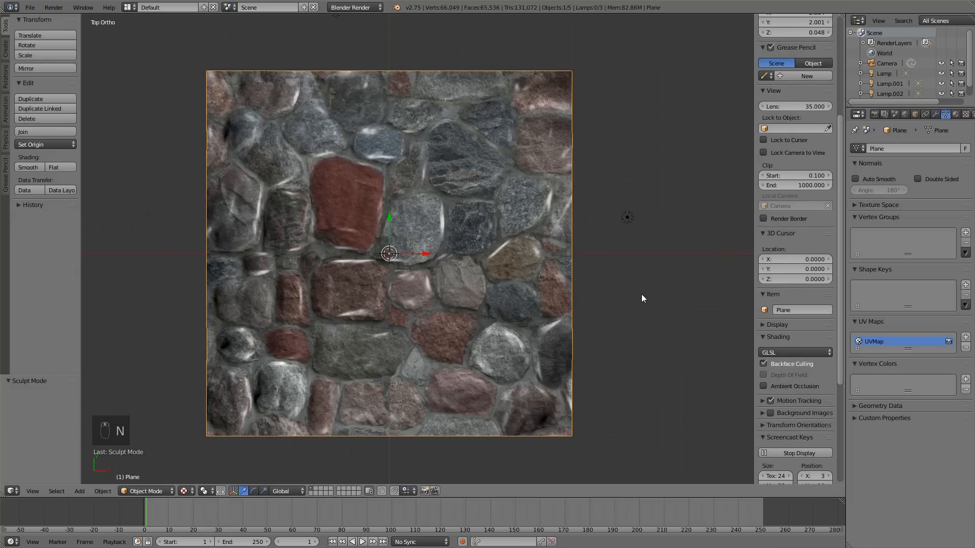
mouse_move(344, 356)
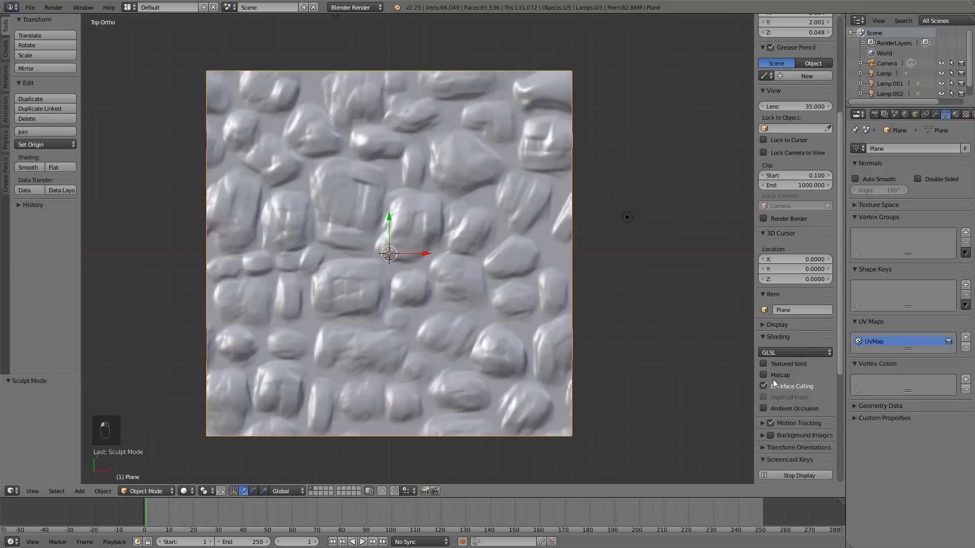
Enable Matcap shading in the N panel and view the relief from the top (numpad 7).
click(765, 375)
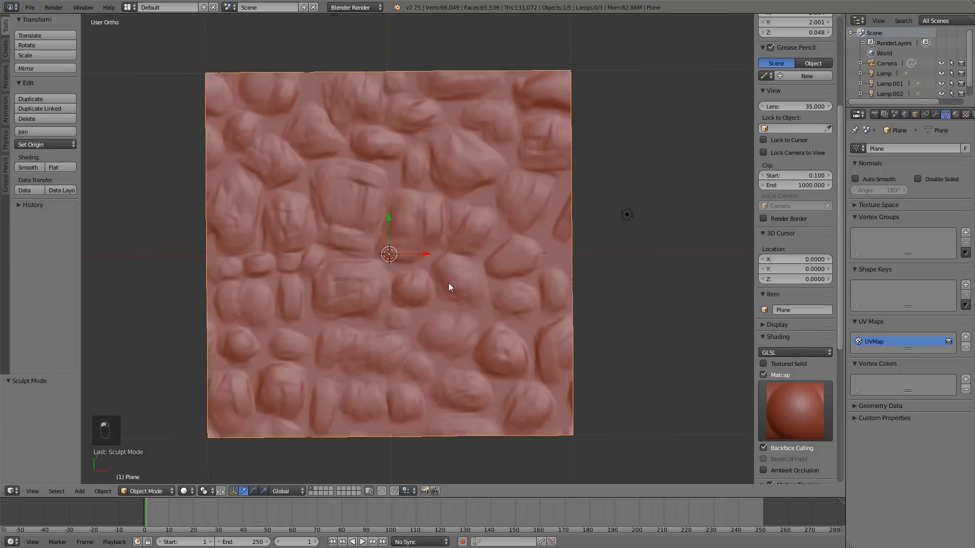
key(7)
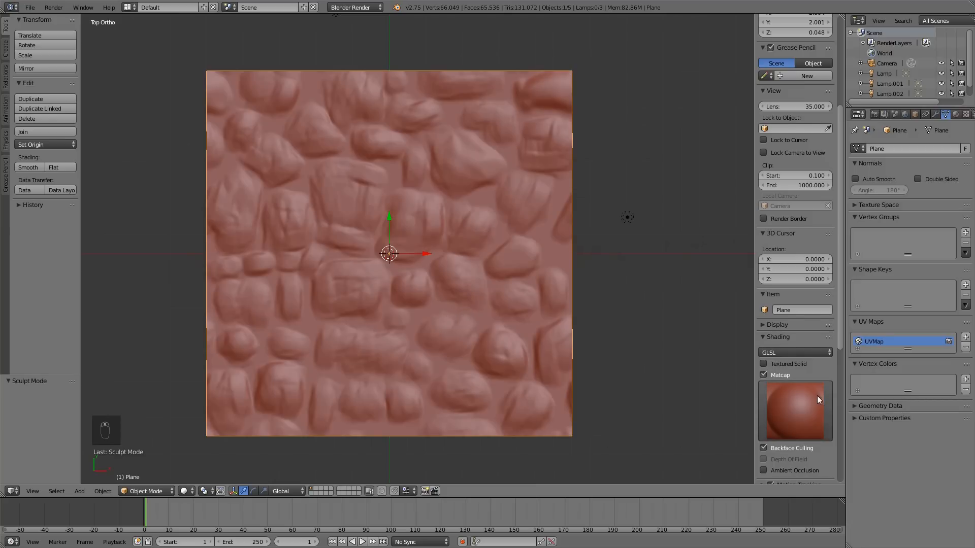